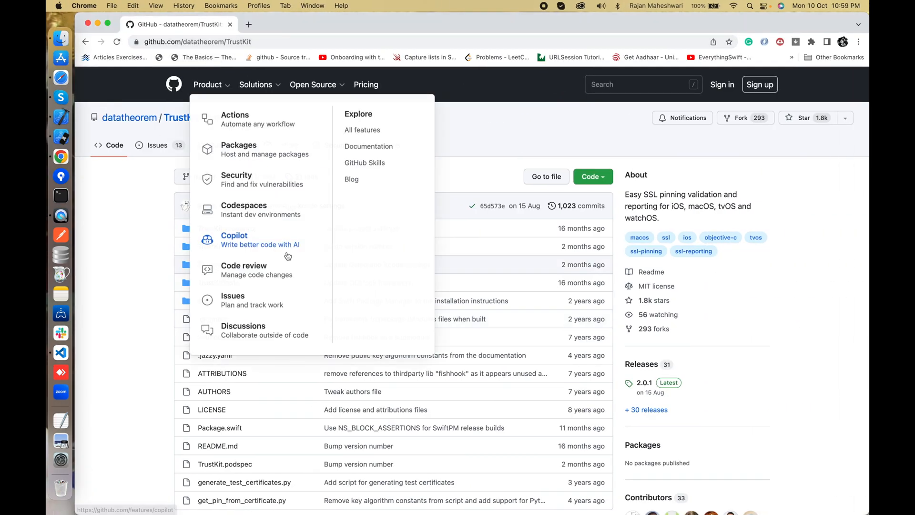
# - Review the storyboard's temperature labels, then return to the view controller code
pyautogui.scroll(-3)
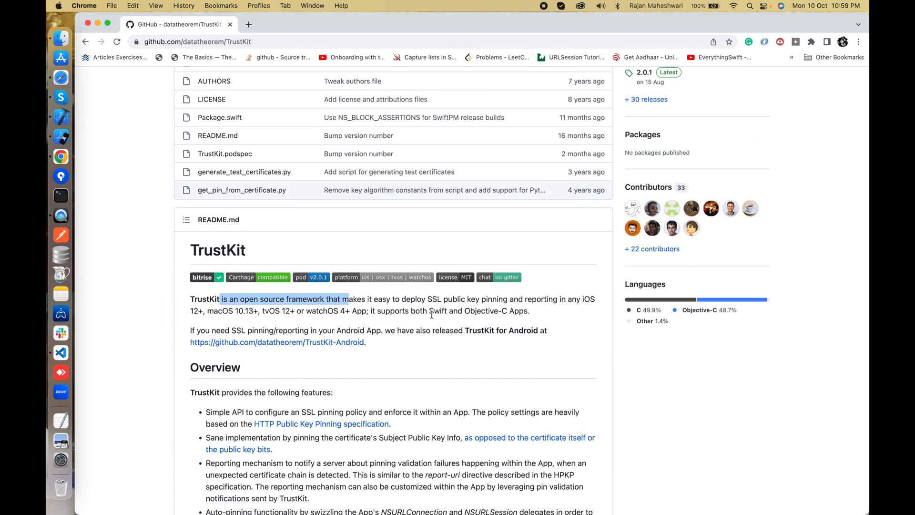
pyautogui.moveTo(588, 301)
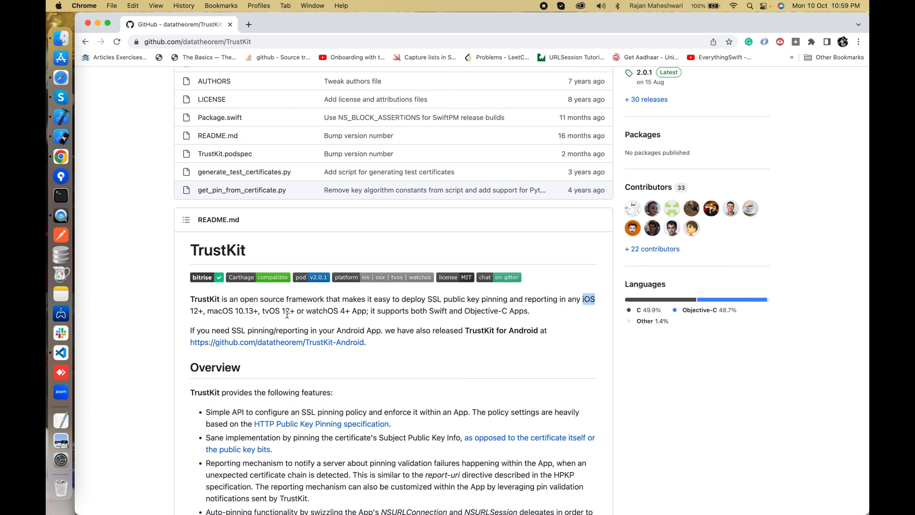
pyautogui.scroll(-3)
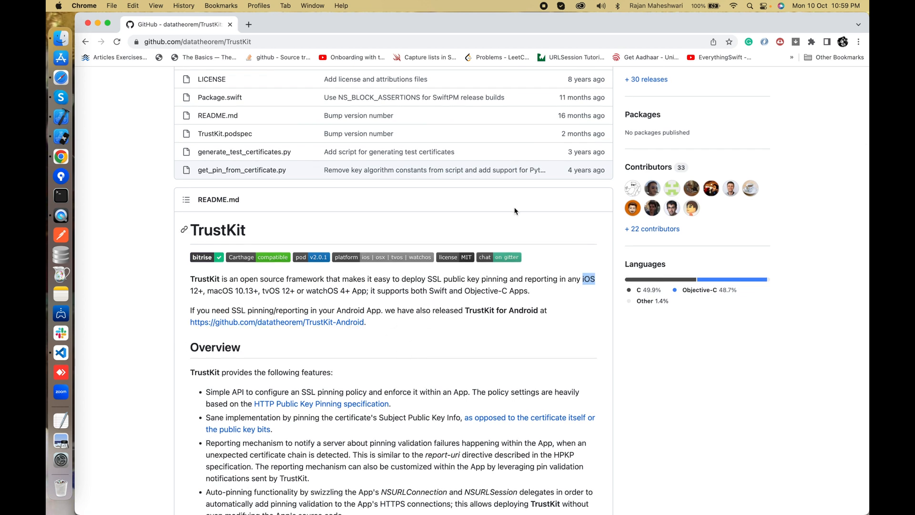
pyautogui.moveTo(332, 197)
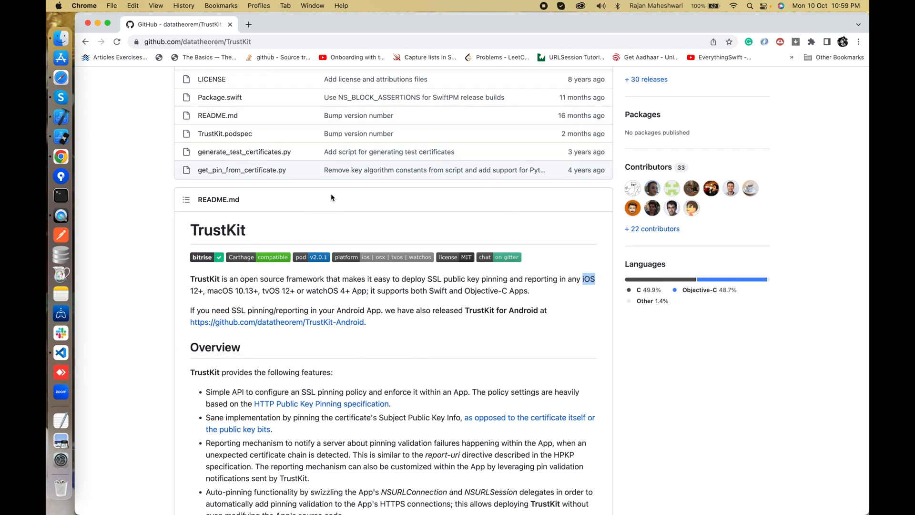
pyautogui.scroll(-3)
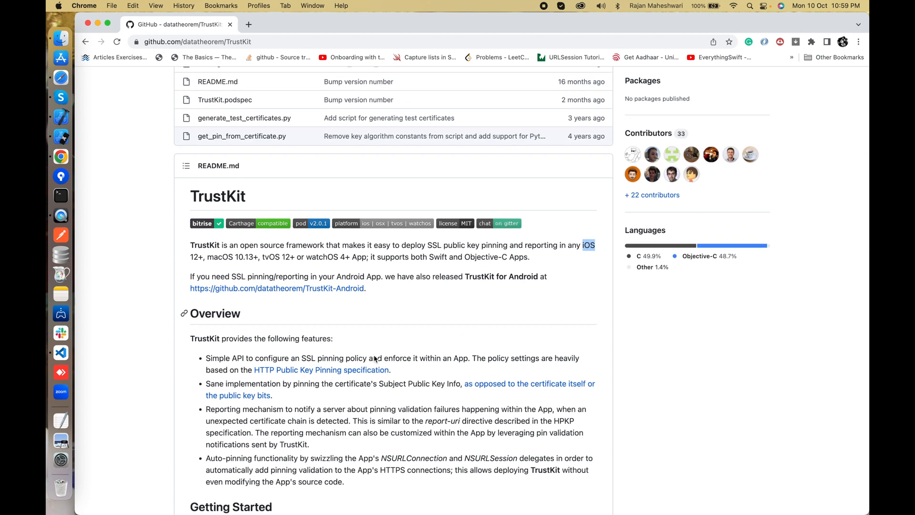
pyautogui.scroll(3)
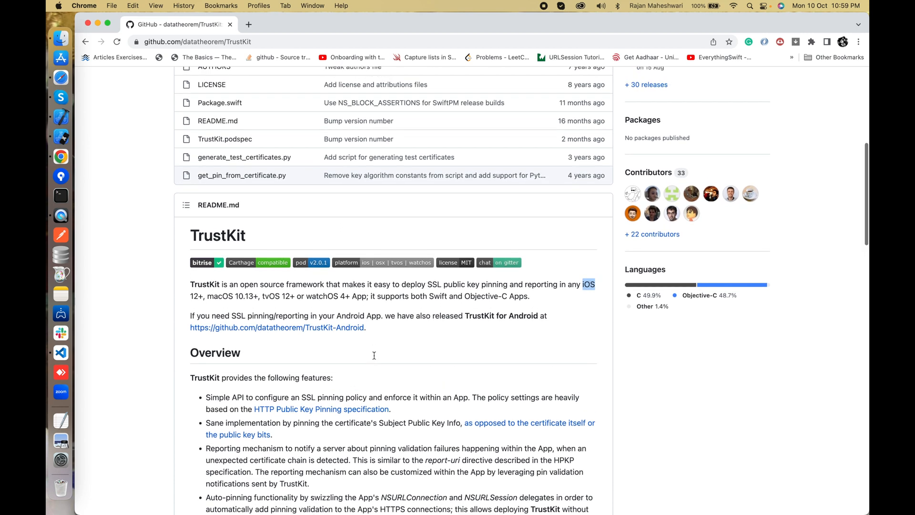
pyautogui.click(60, 352)
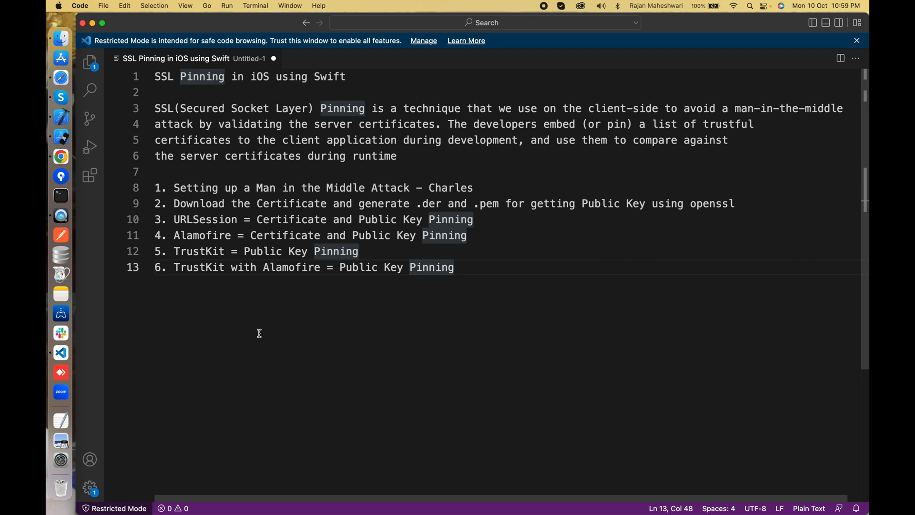
pyautogui.moveTo(414, 315)
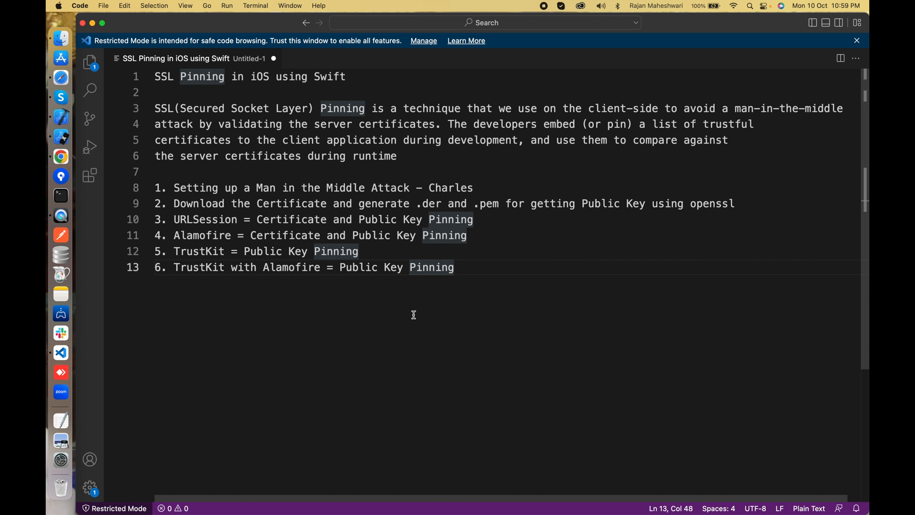
pyautogui.moveTo(477, 297)
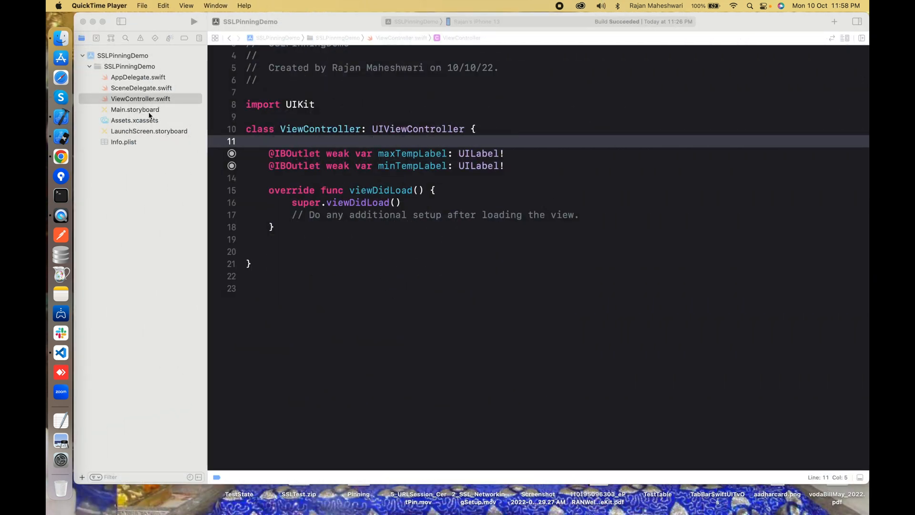
pyautogui.click(135, 110)
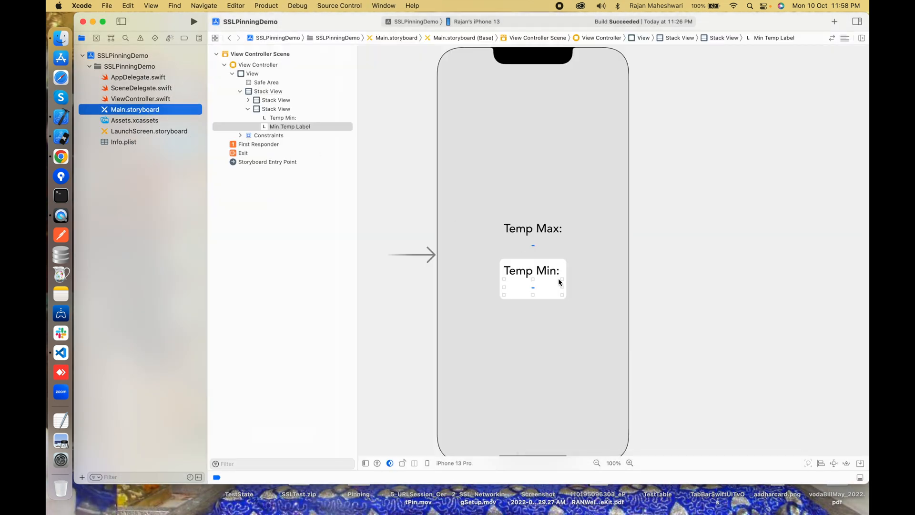
pyautogui.moveTo(564, 320)
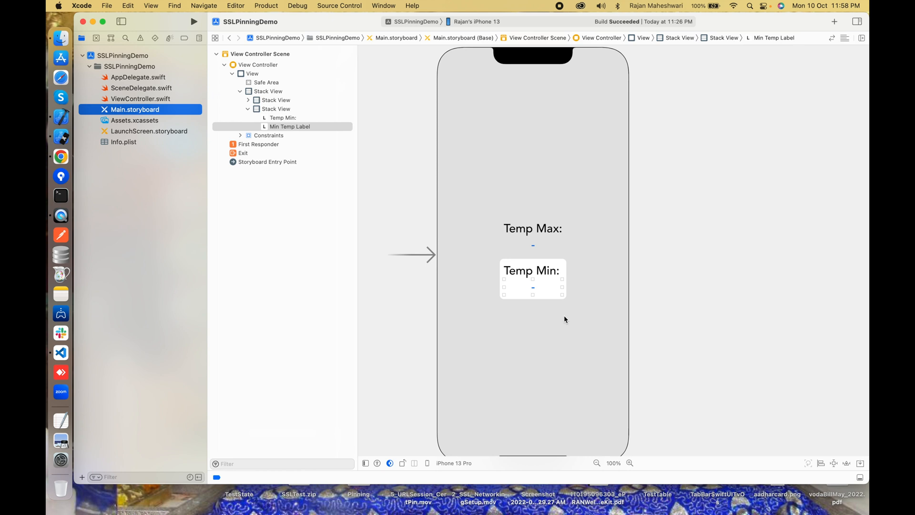
pyautogui.moveTo(535, 247)
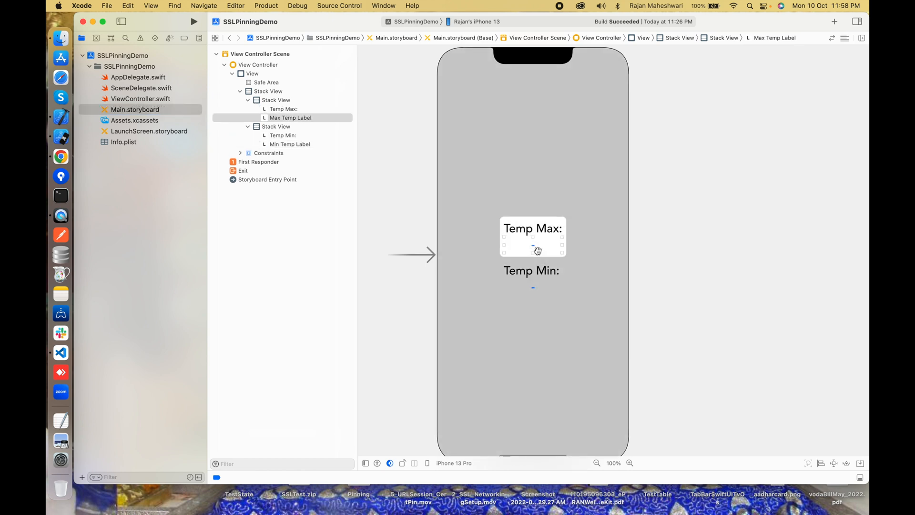
pyautogui.moveTo(534, 291)
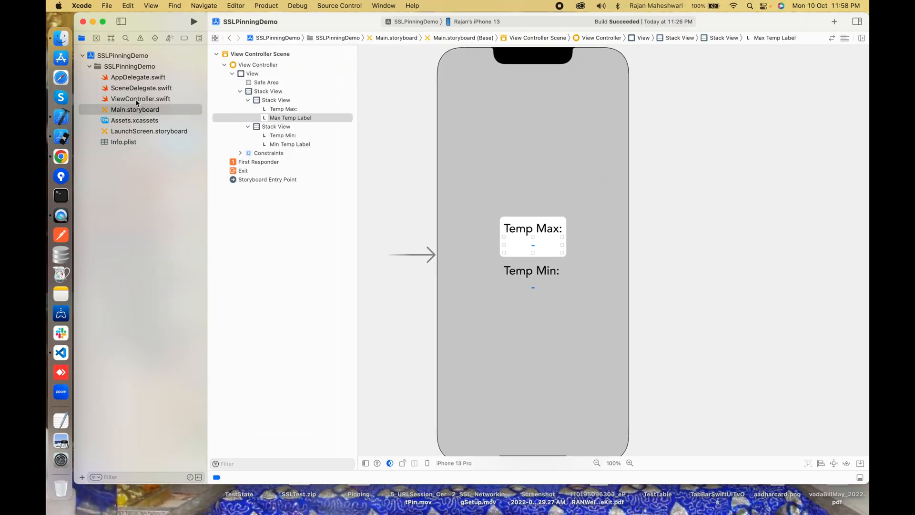
pyautogui.click(140, 98)
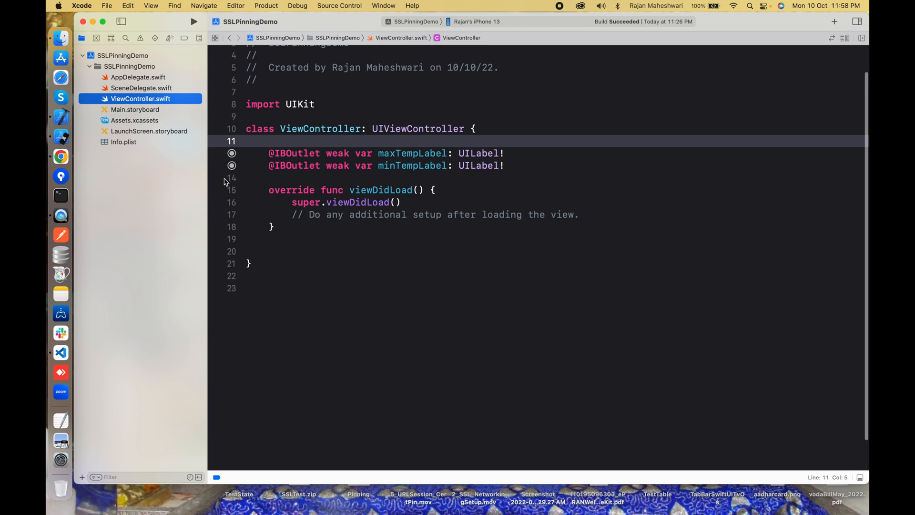
# - Add a Swift file named NetworkManager to the SSLPinningDemo group
pyautogui.rightClick(130, 66)
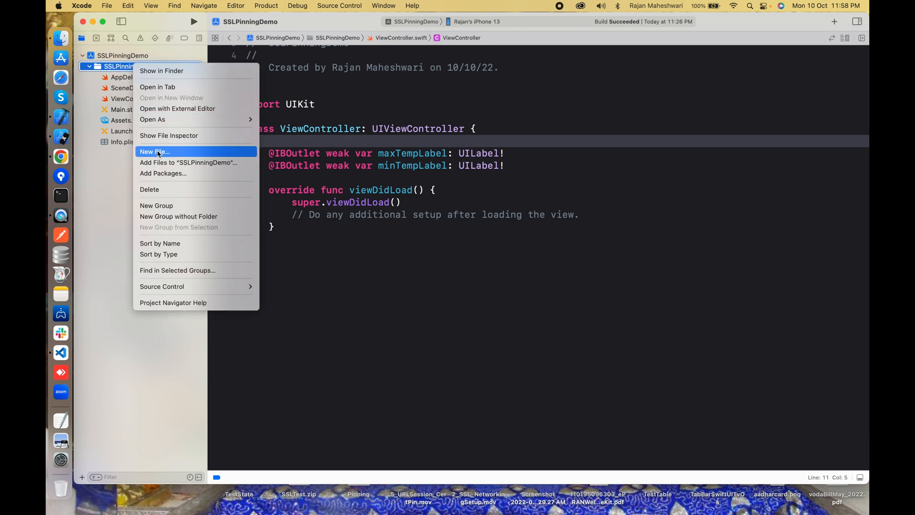
pyautogui.click(154, 152)
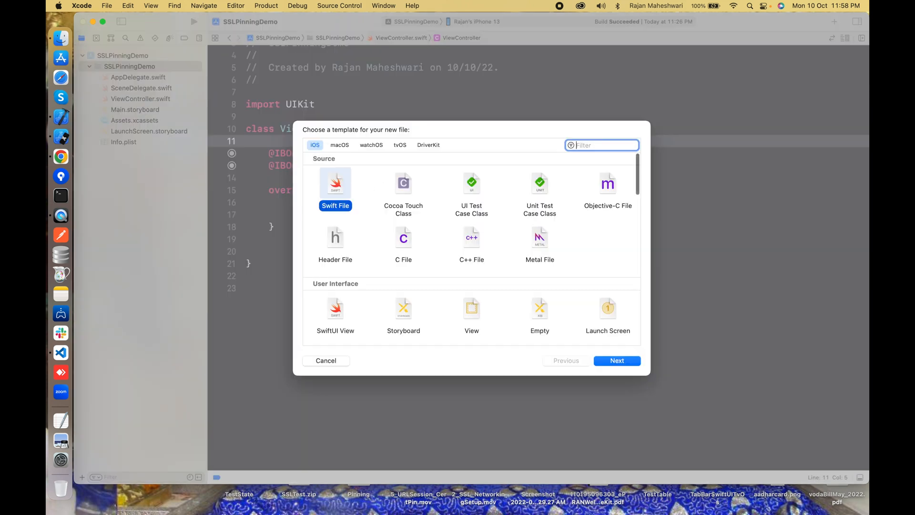
pyautogui.click(617, 360)
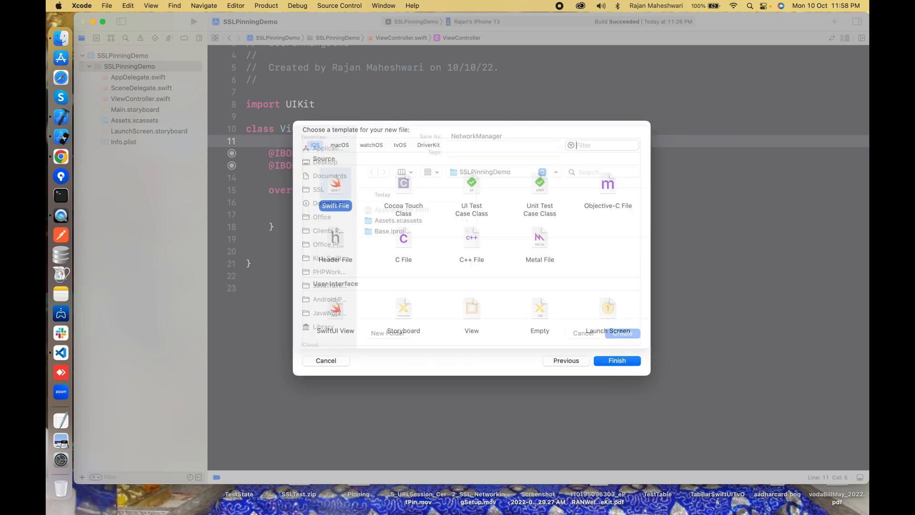
pyautogui.click(617, 360)
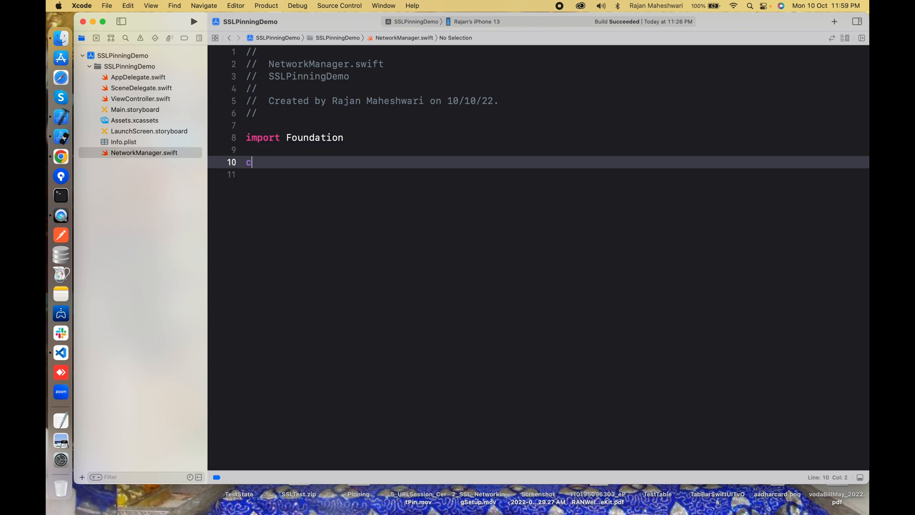
# - Declare the NetworkManager class with a private init and a static shared instance
pyautogui.write('lass NetworkManager {{')
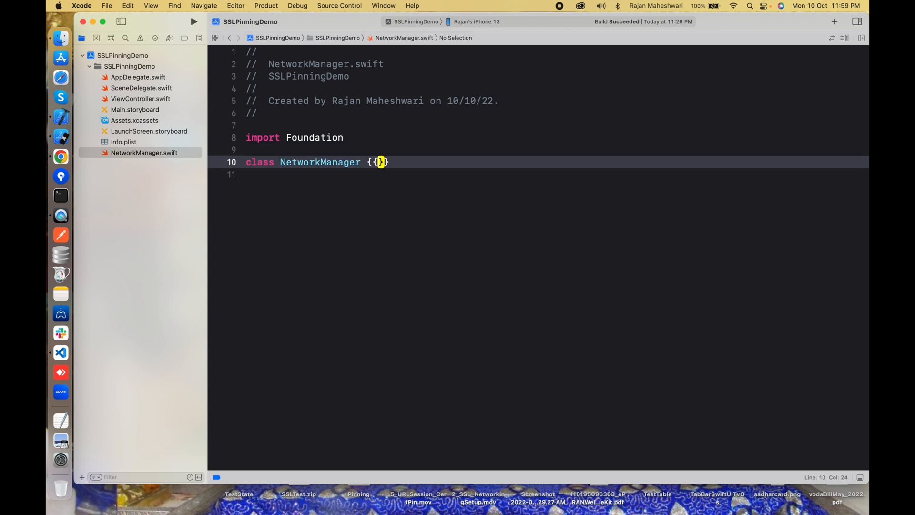
pyautogui.write('private i')
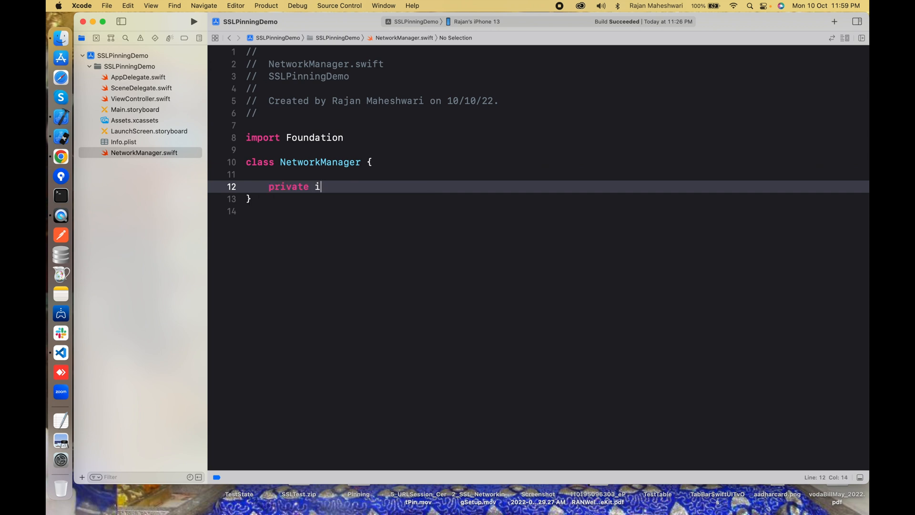
pyautogui.write('nit() {}')
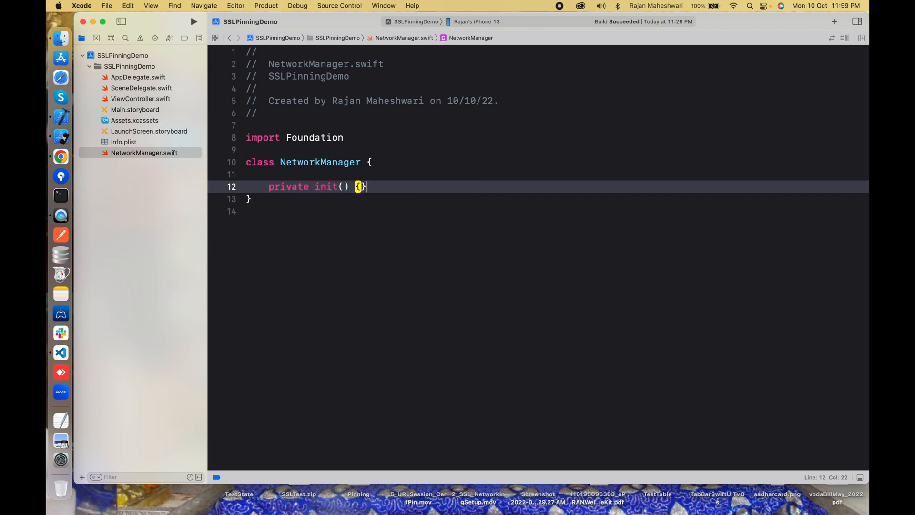
pyautogui.write('static let shared = NetworkManager(')
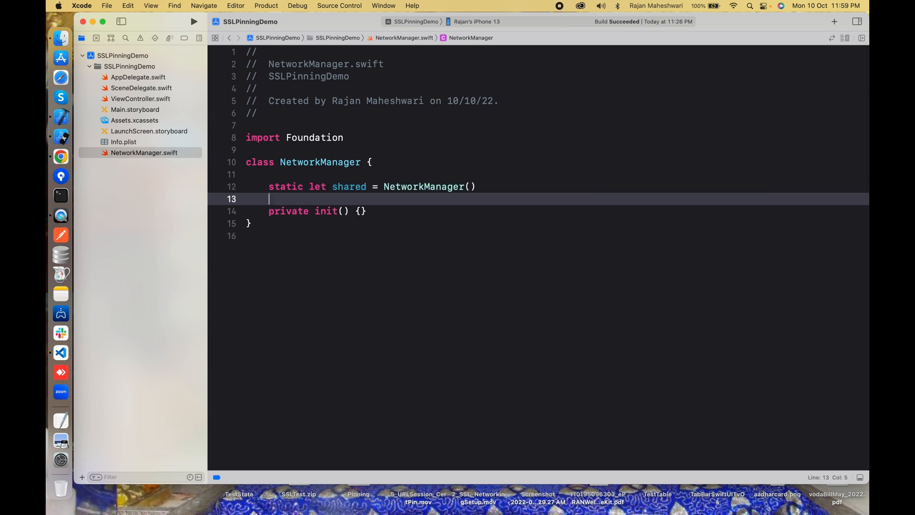
# - Start a generic request<T: Decodable> function with a url: URL? parameter
pyautogui.write('fucn')
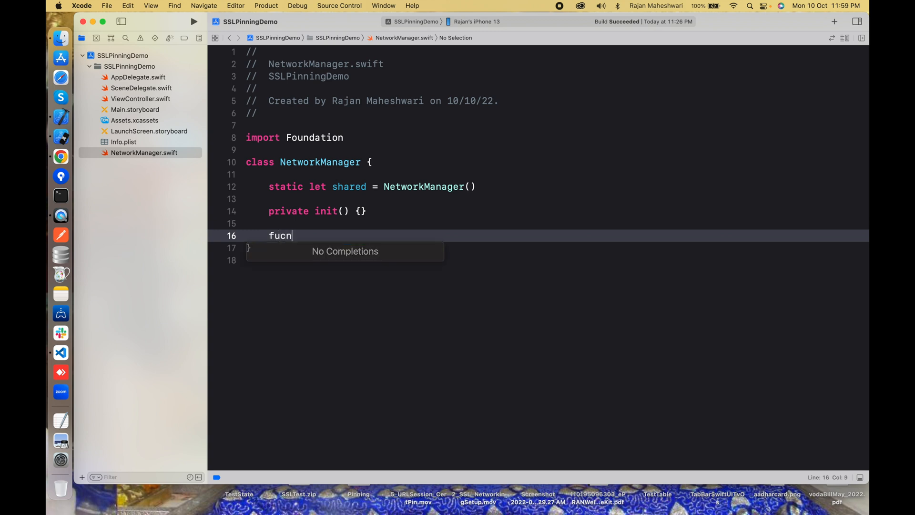
pyautogui.write('func reque')
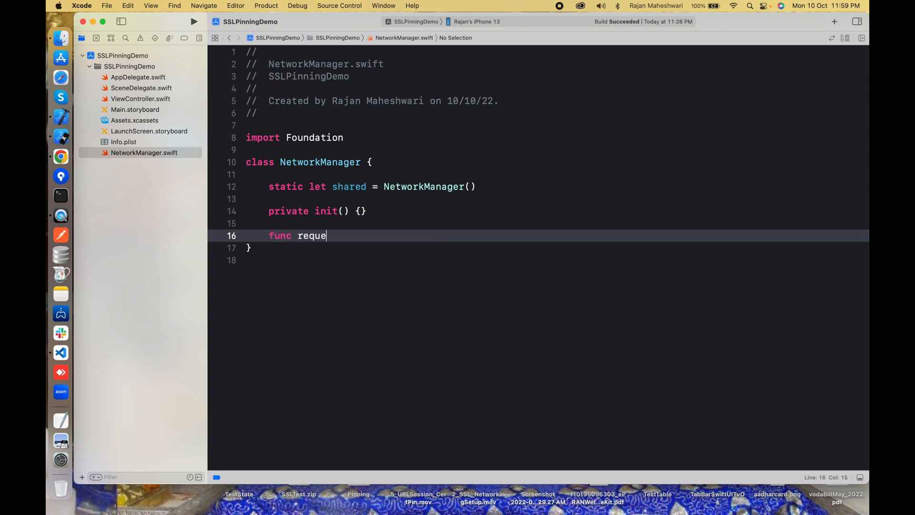
pyautogui.write('st() {}')
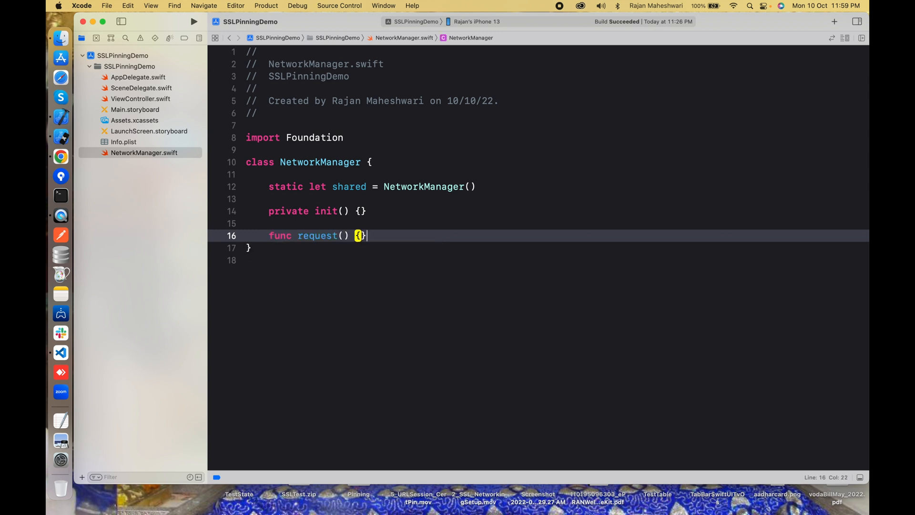
pyautogui.write('<')
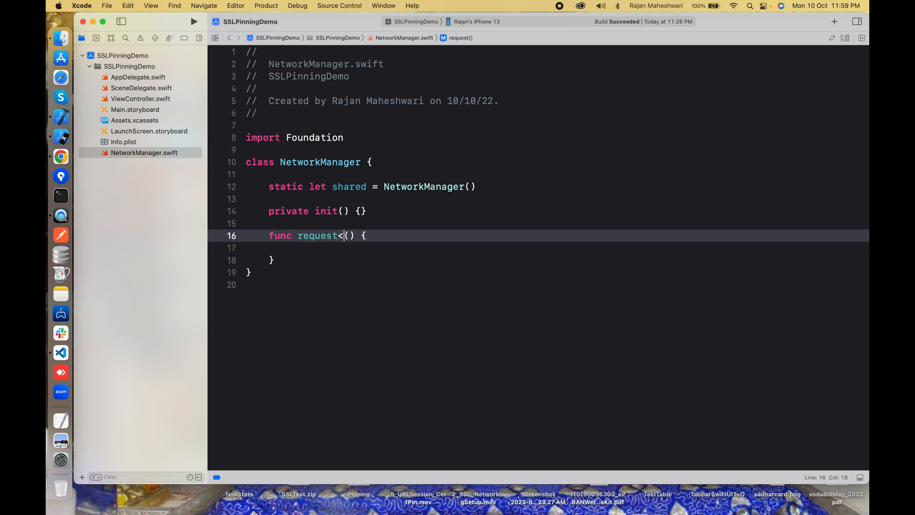
pyautogui.write('T: de')
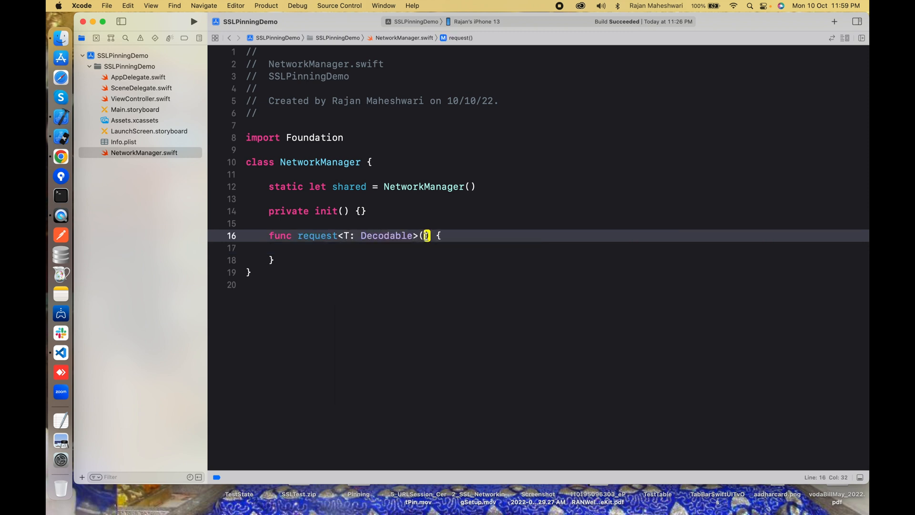
pyautogui.write('url:')
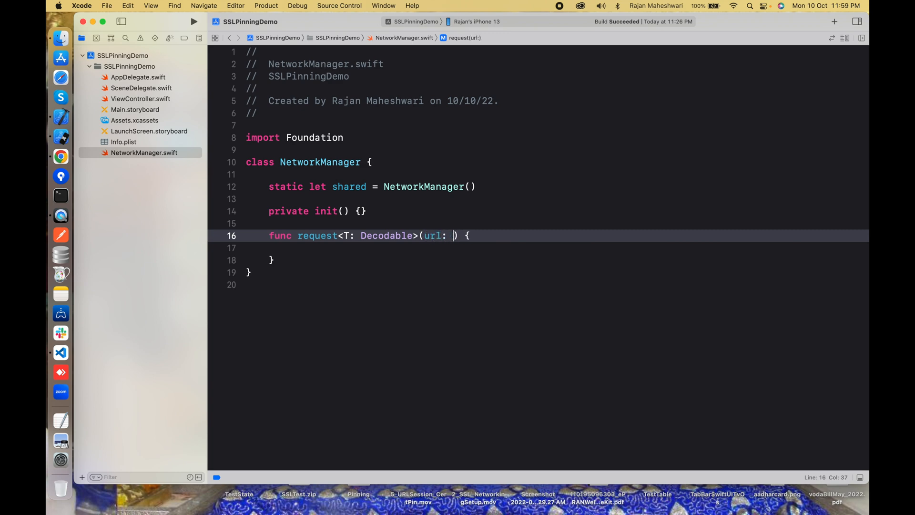
pyautogui.write('URL?,')
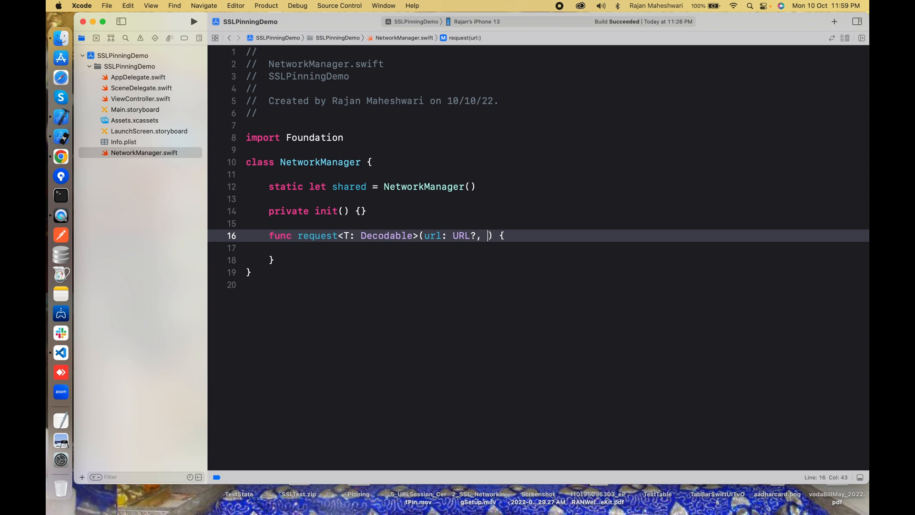
pyautogui.write('expe')
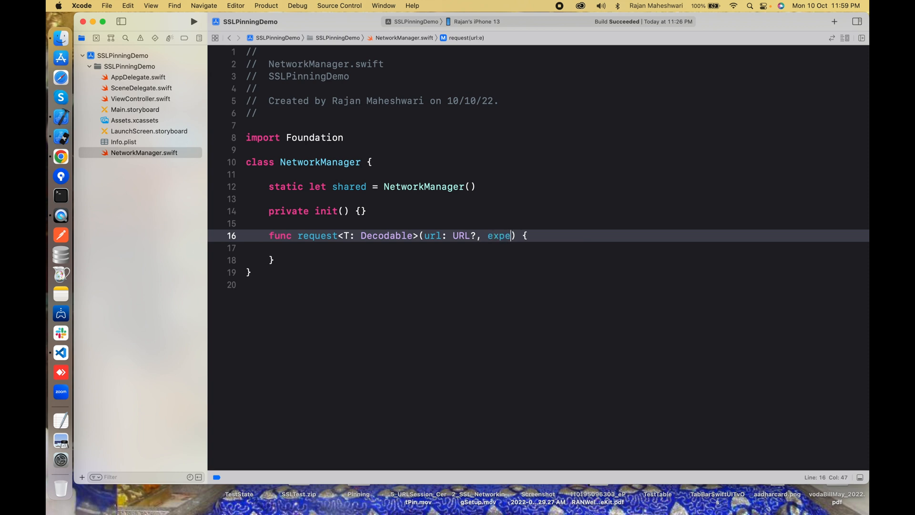
pyautogui.write('cting;')
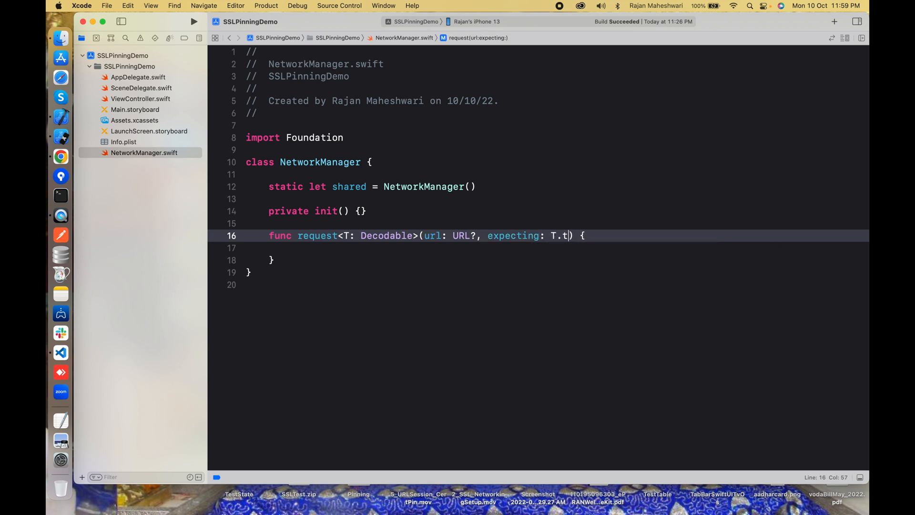
pyautogui.write('ype, co')
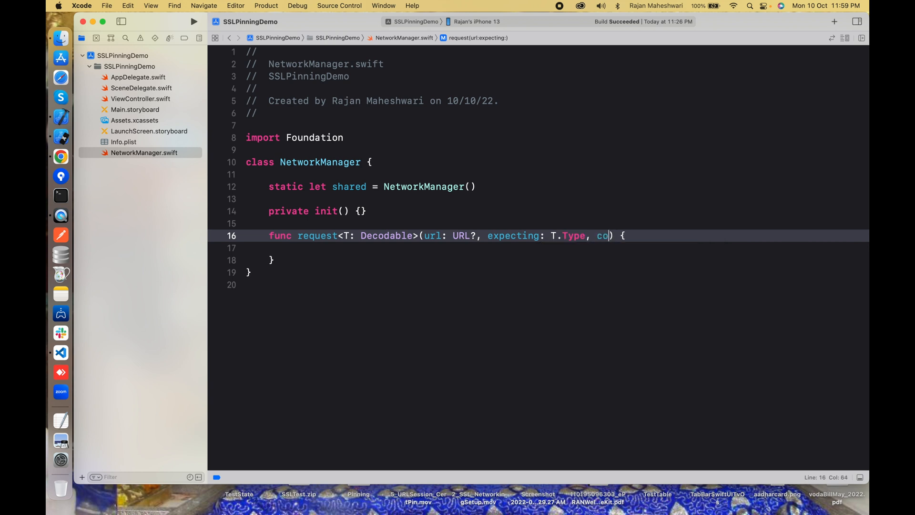
pyautogui.write('mpletion: @es')
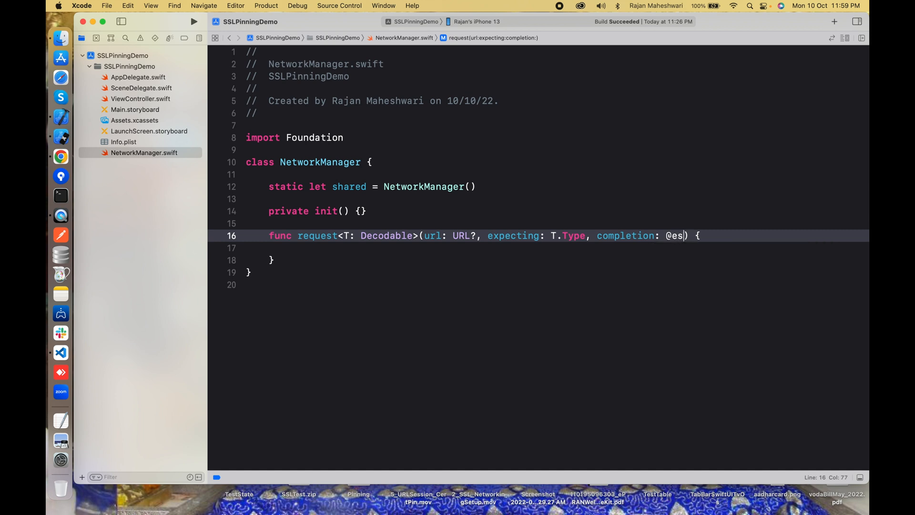
pyautogui.write('caping ()-')
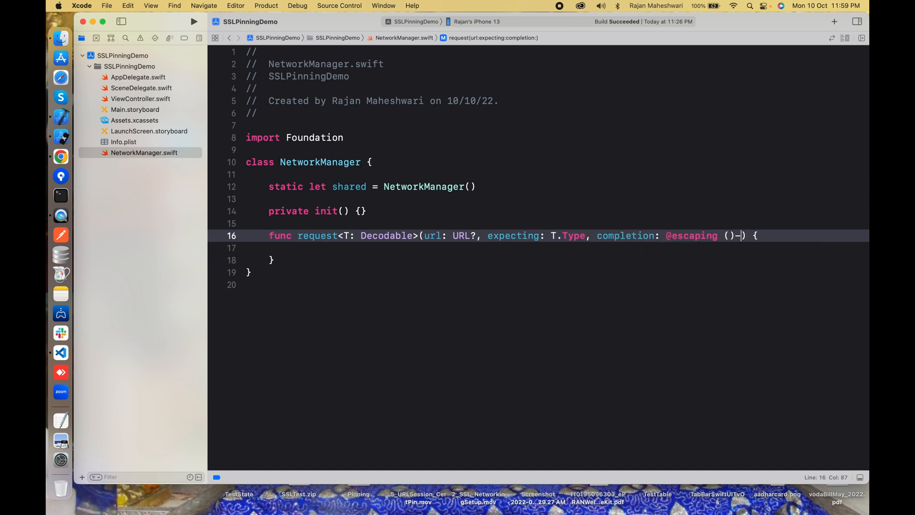
pyautogui.write('> ()')
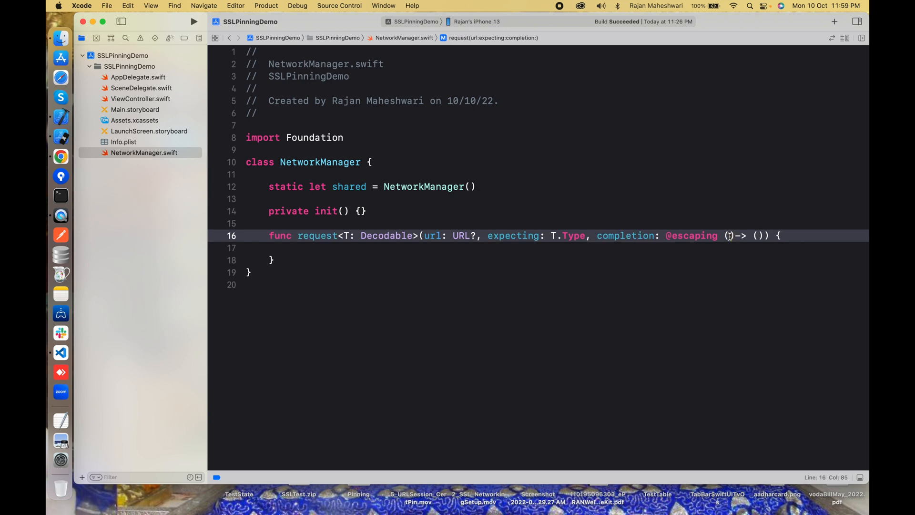
pyautogui.write('_ data: T?, _ error:')
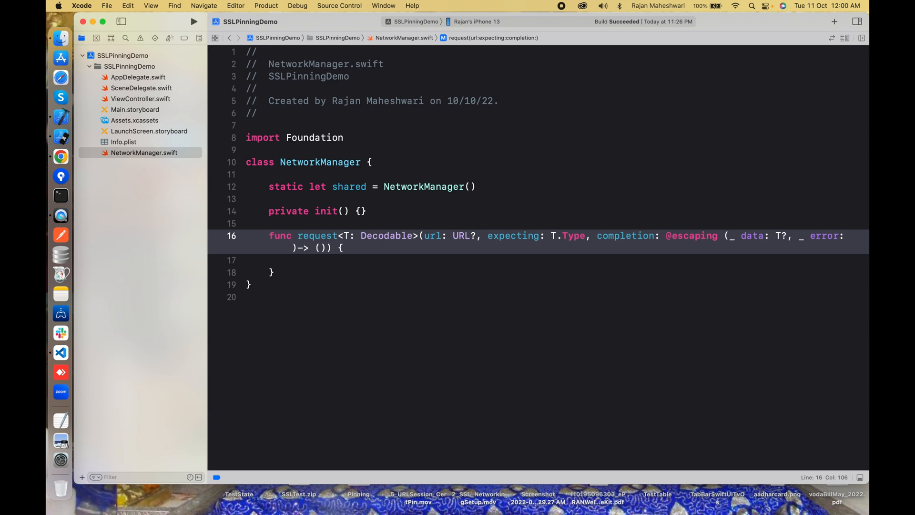
pyautogui.write('Error?')
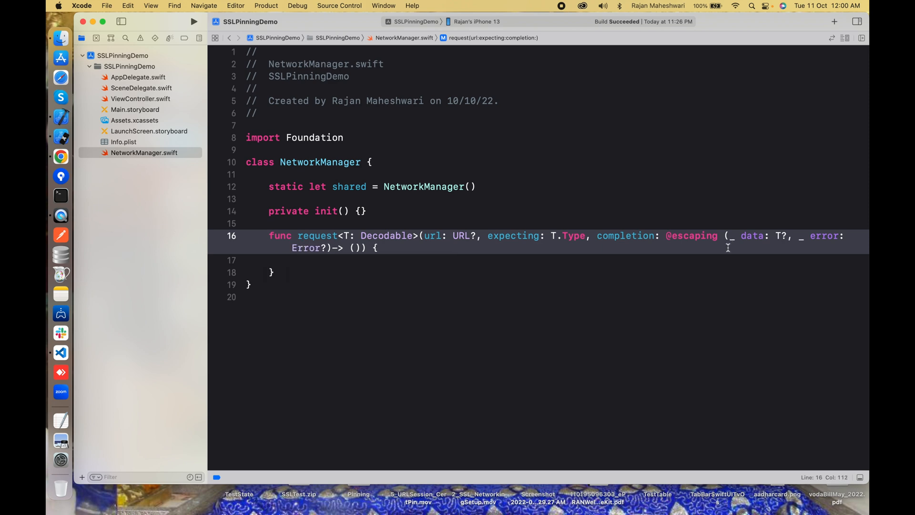
pyautogui.moveTo(485, 187)
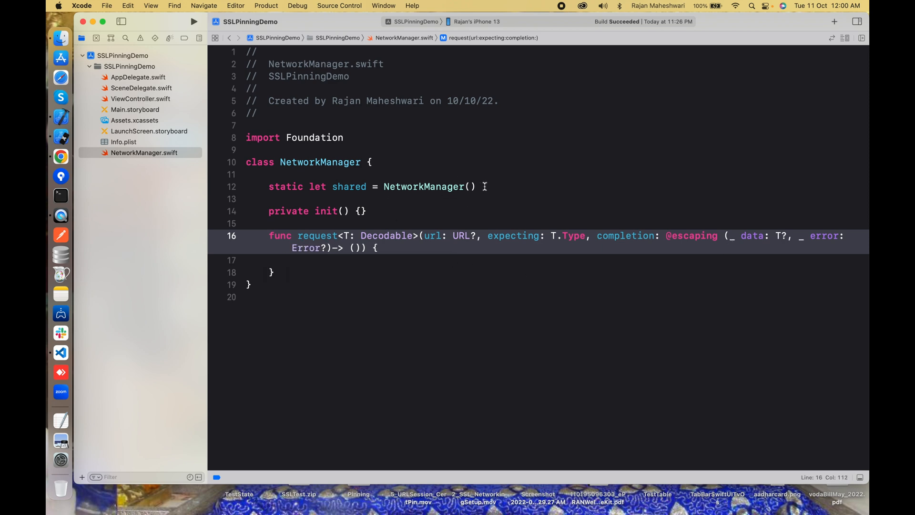
# - Create an ephemeral URLSession with a nil delegate inside request
pyautogui.write('var sessio')
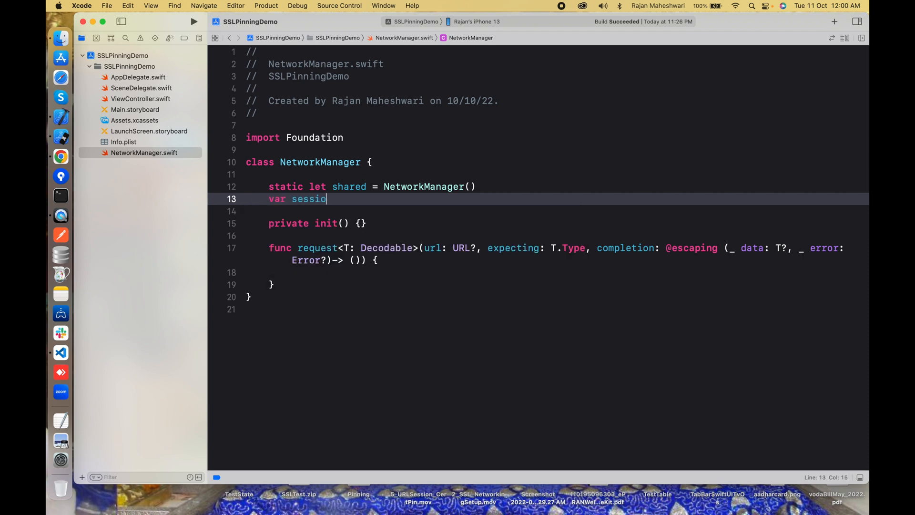
pyautogui.write('n: UR')
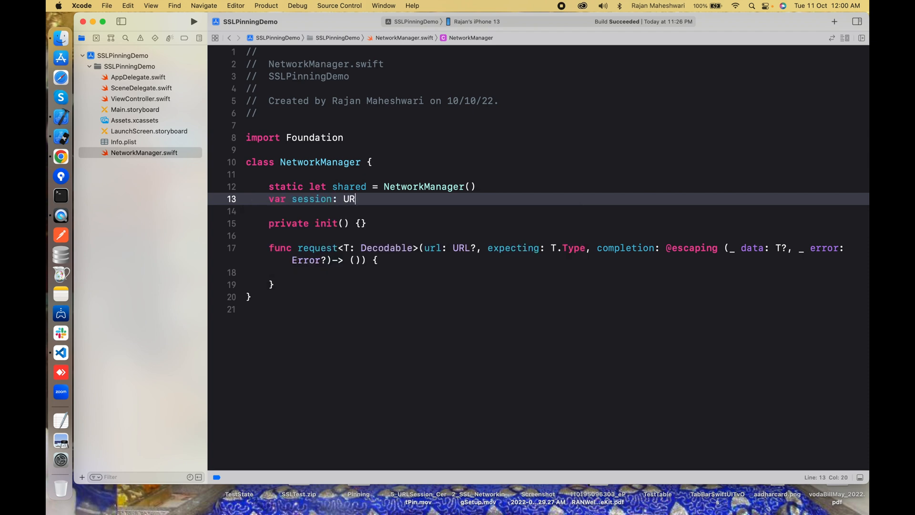
pyautogui.write('LSession!')
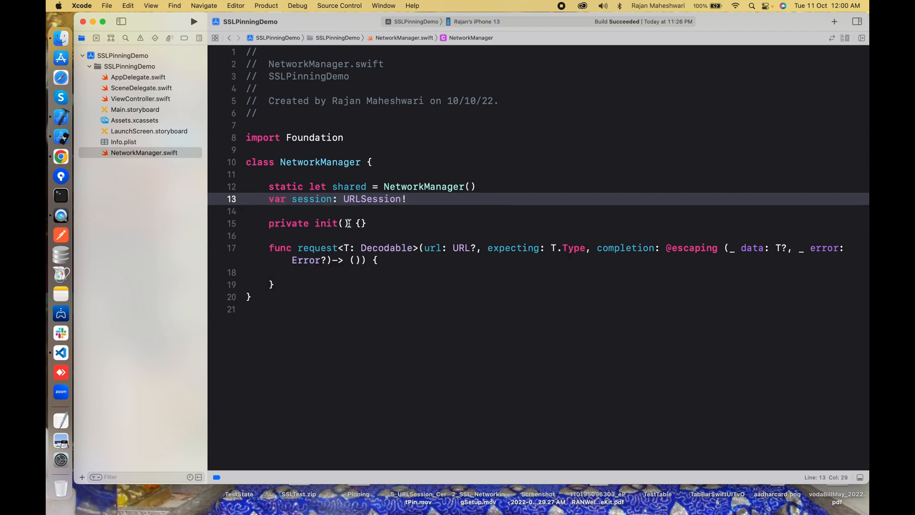
pyautogui.write('session =')
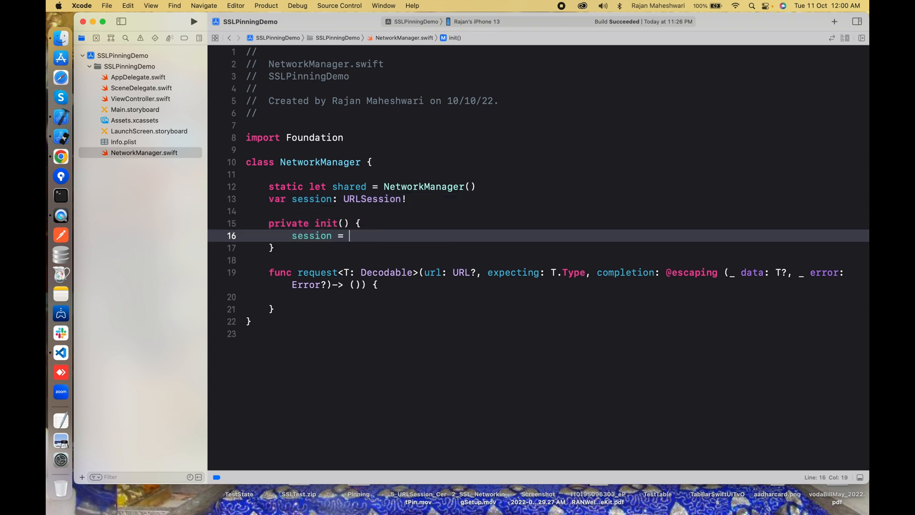
pyautogui.write('UR')
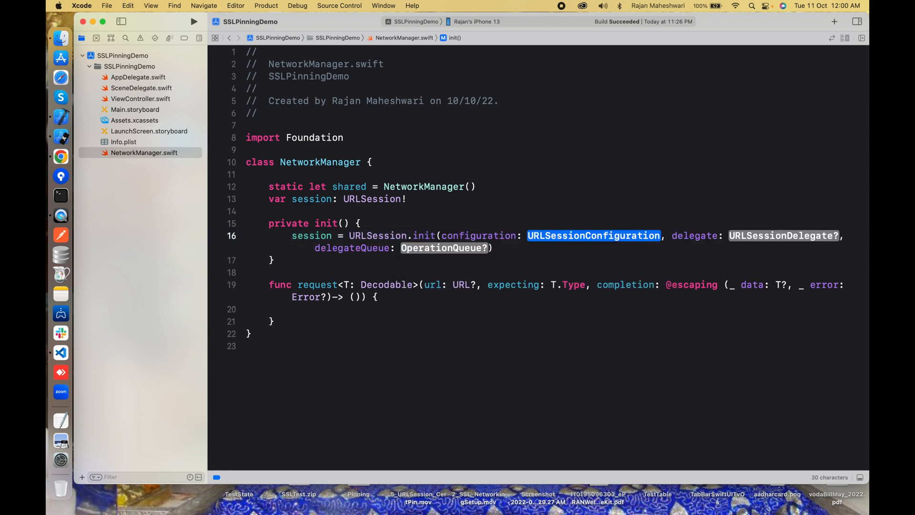
pyautogui.write('.ephemeral')
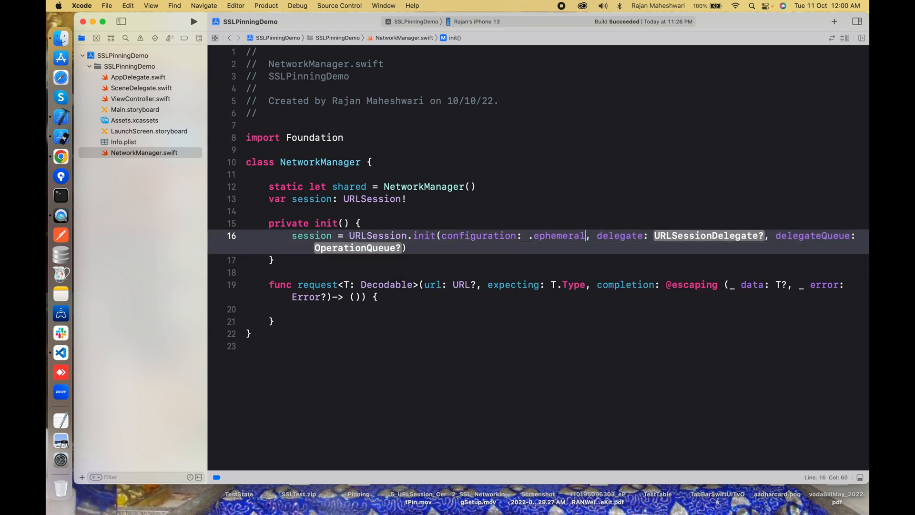
pyautogui.doubleClick(708, 235)
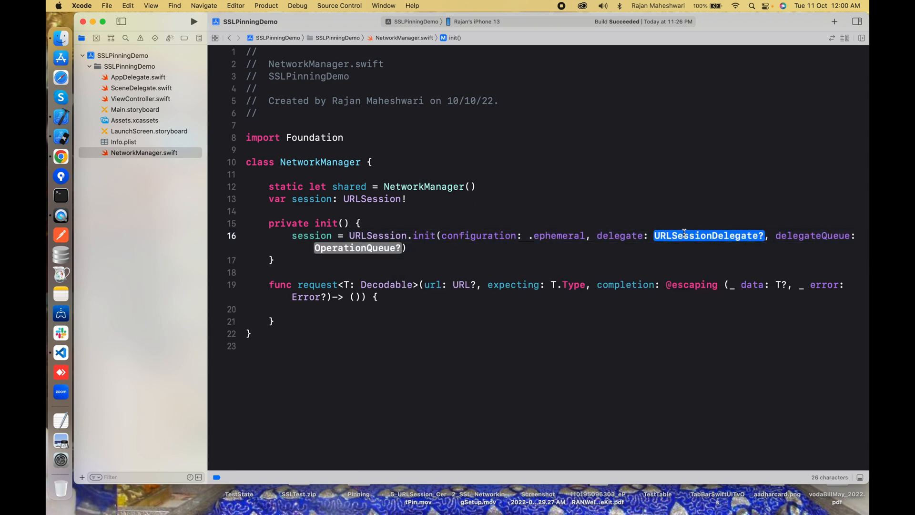
pyautogui.write('nil')
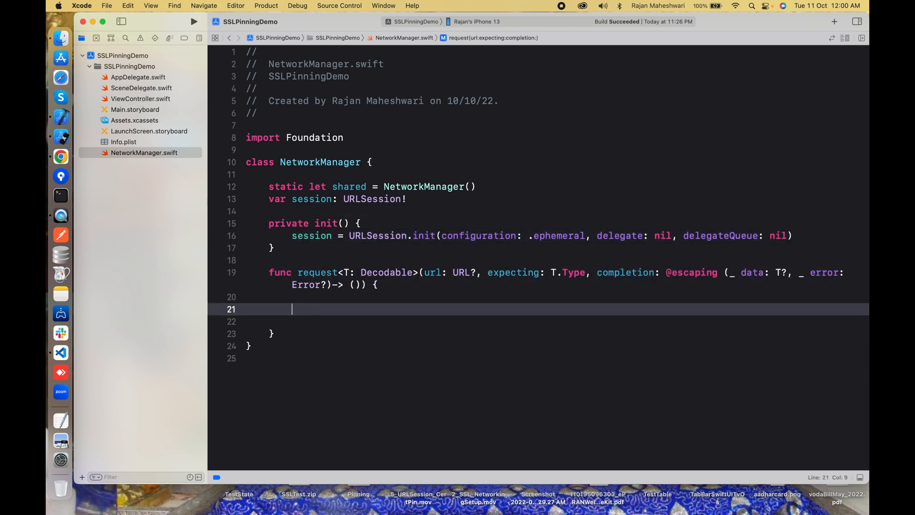
# - Add a guard let url else block printing "cannot form url" and returning, then a blank line
pyautogui.write('guard let u')
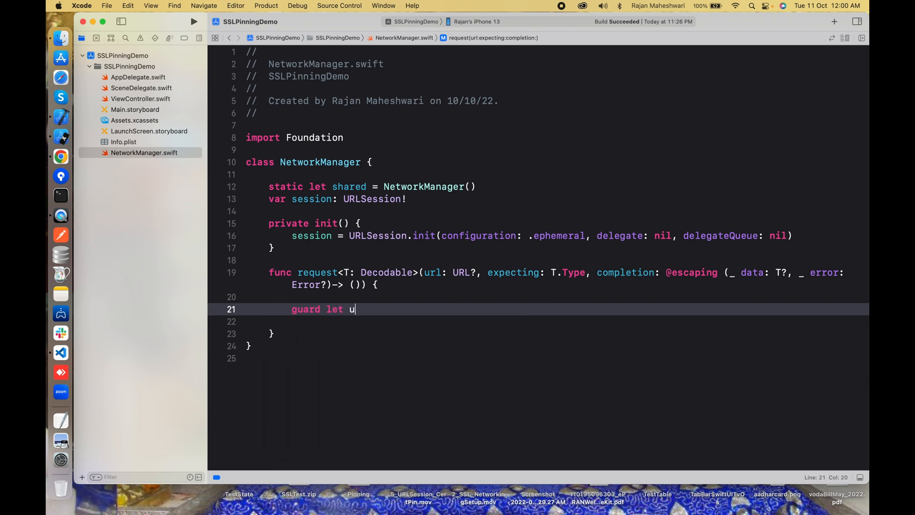
pyautogui.write('rl {')
pyautogui.write('return')
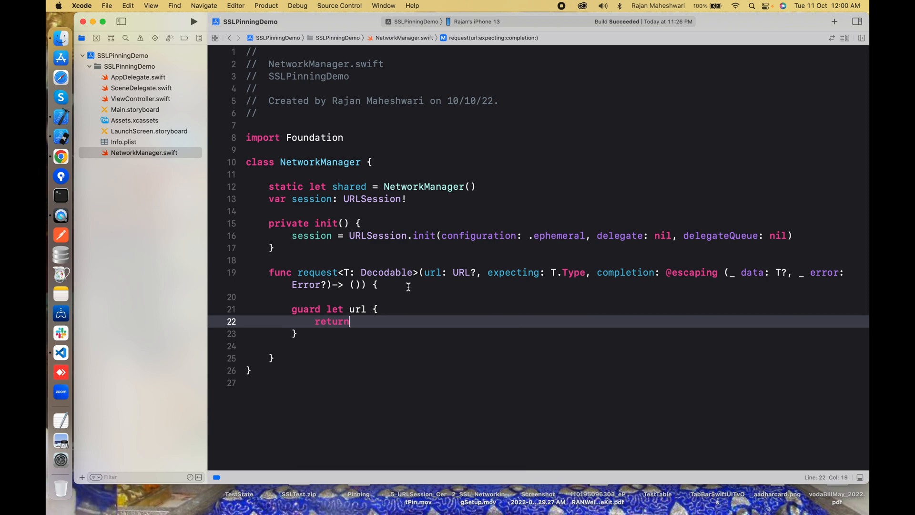
pyautogui.write('print("URL')
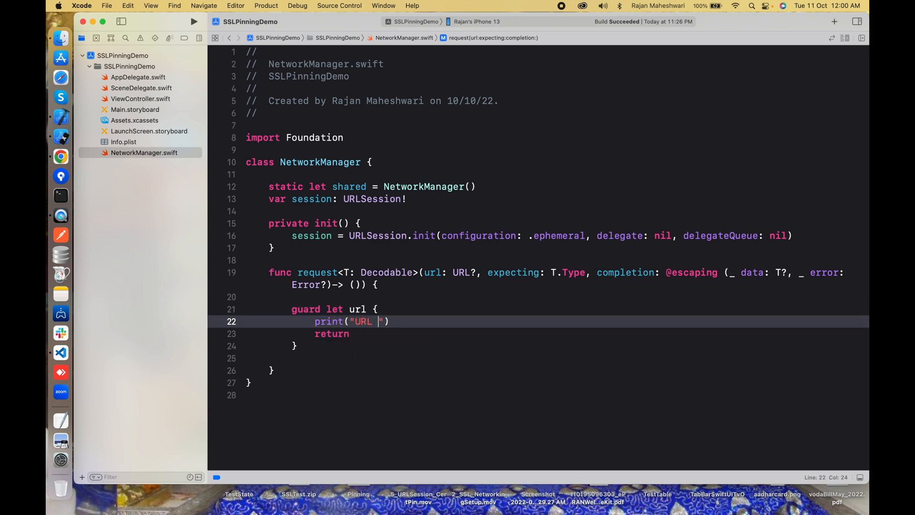
pyautogui.write('is m')
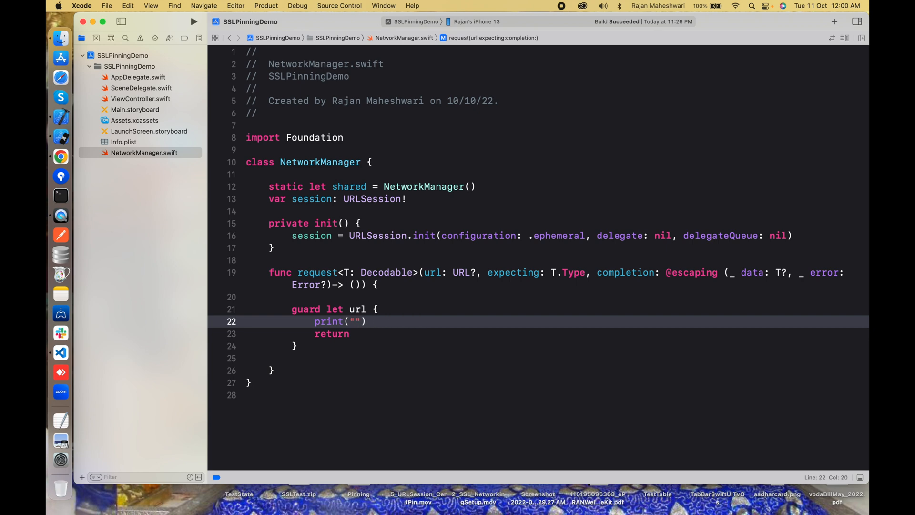
pyautogui.write('cannot form')
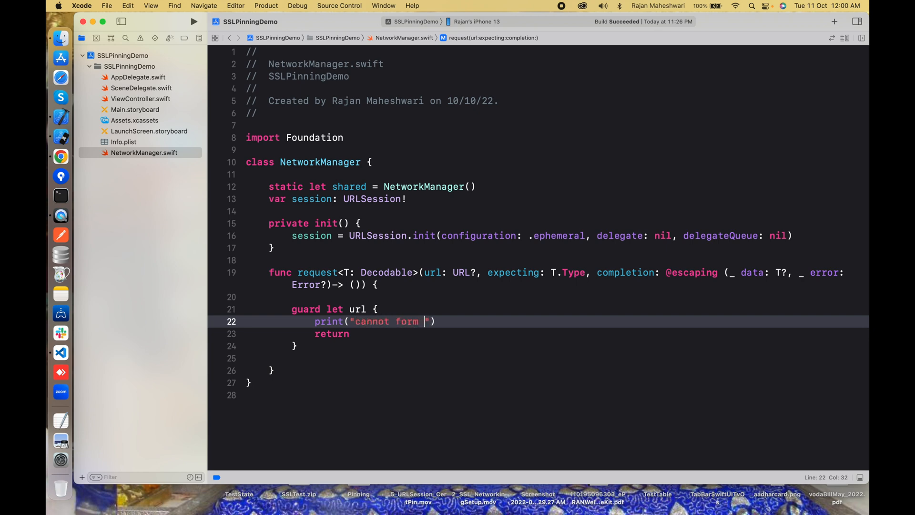
pyautogui.write('url')
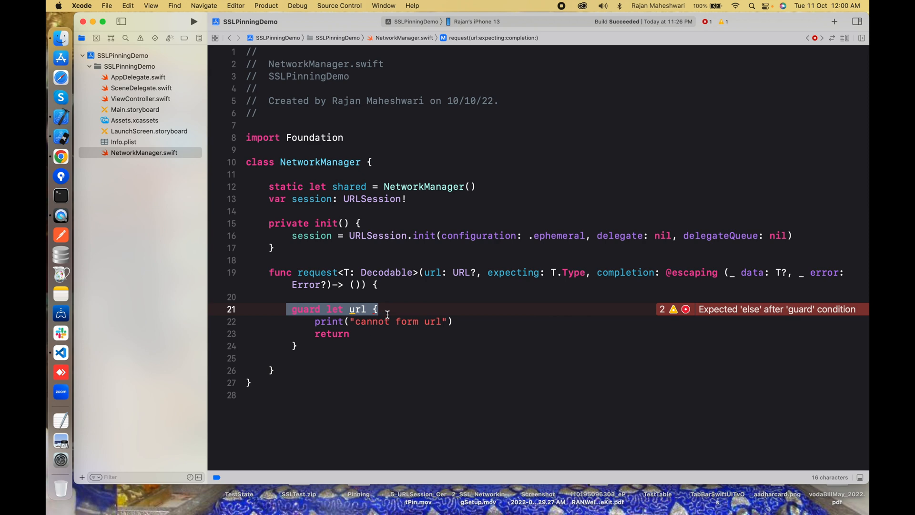
pyautogui.write('else')
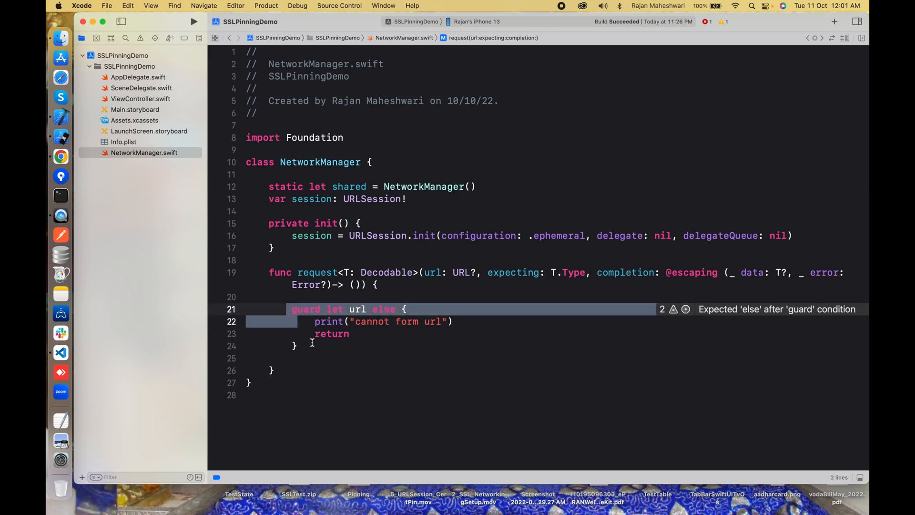
pyautogui.click(297, 345)
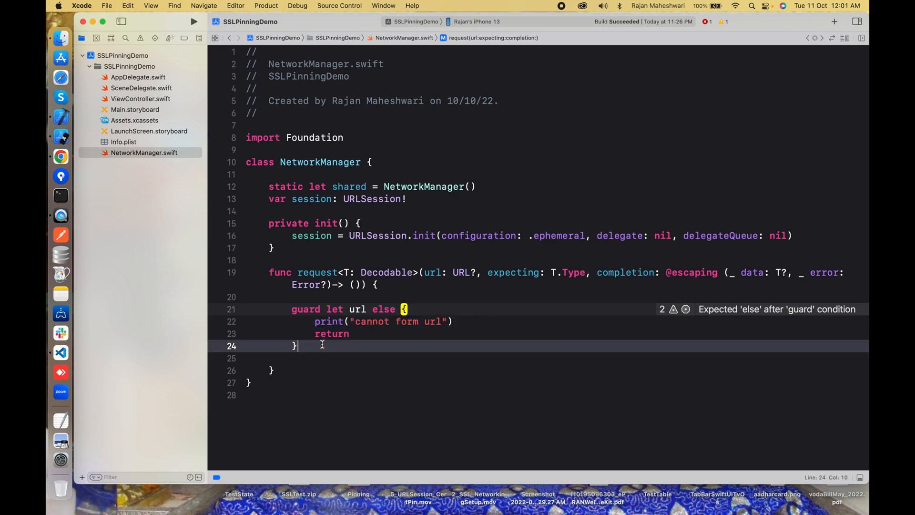
pyautogui.press('return')
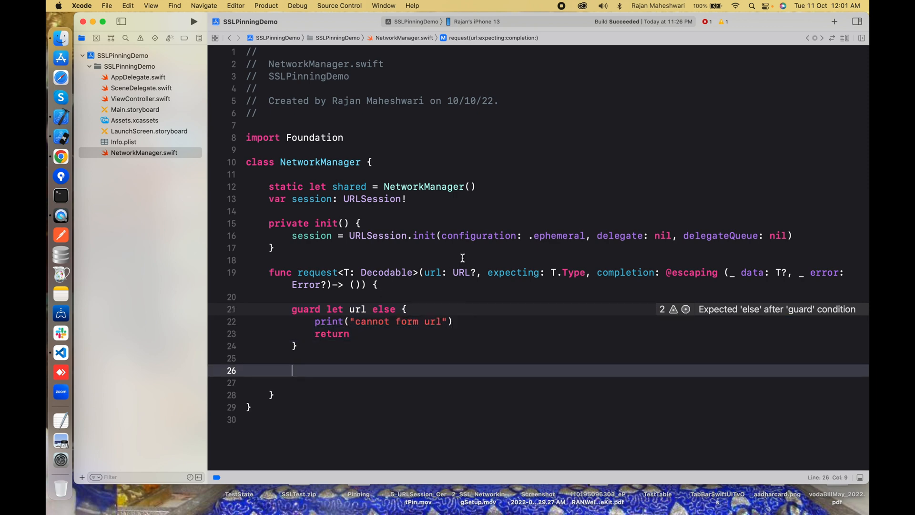
# - Start session.dataTask whose closure passes any error to completion(nil, error) and returns
pyautogui.write('sees')
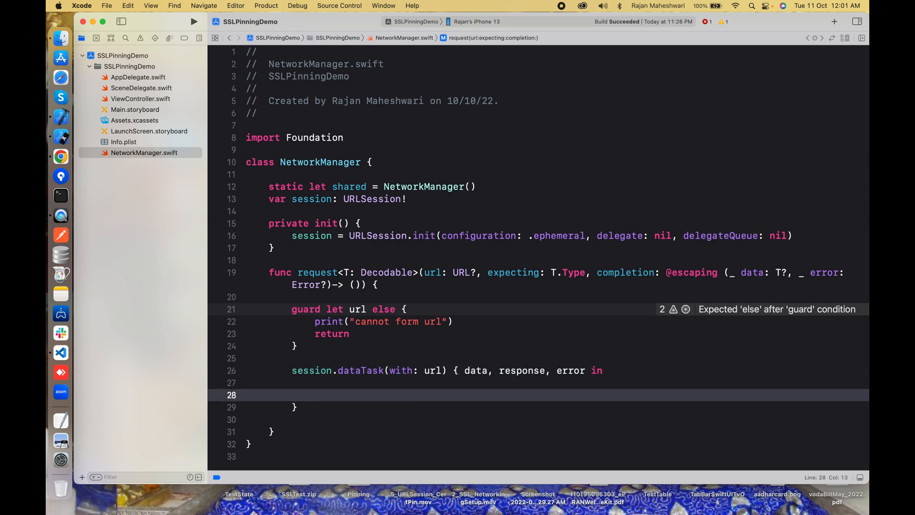
pyautogui.write('if let er')
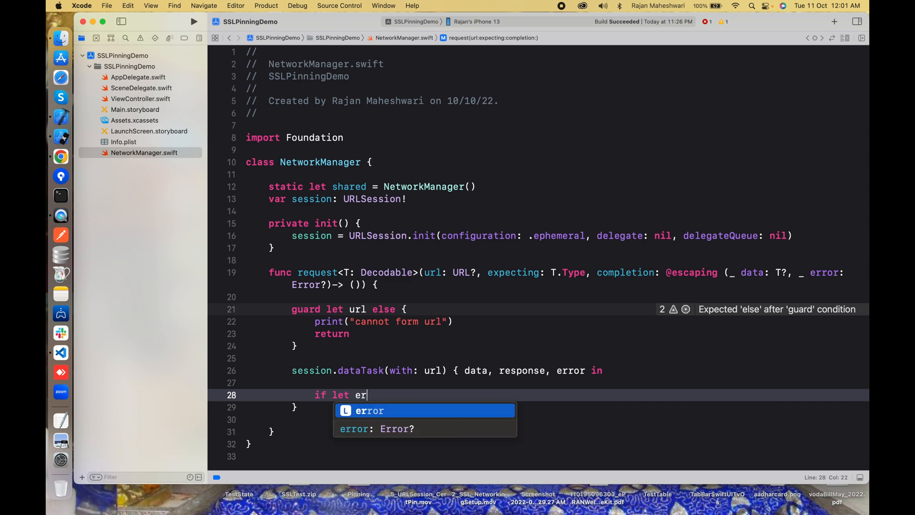
pyautogui.write('completion(')
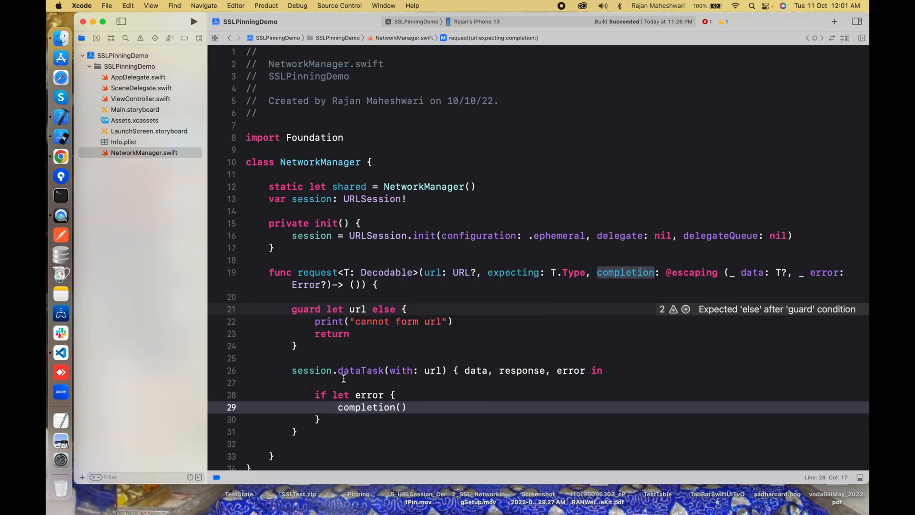
pyautogui.write('nil, e')
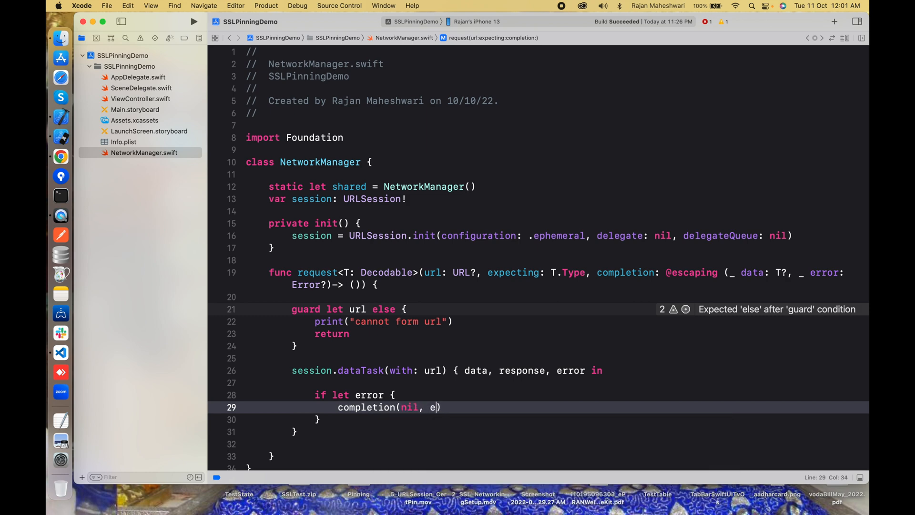
pyautogui.write('rror')
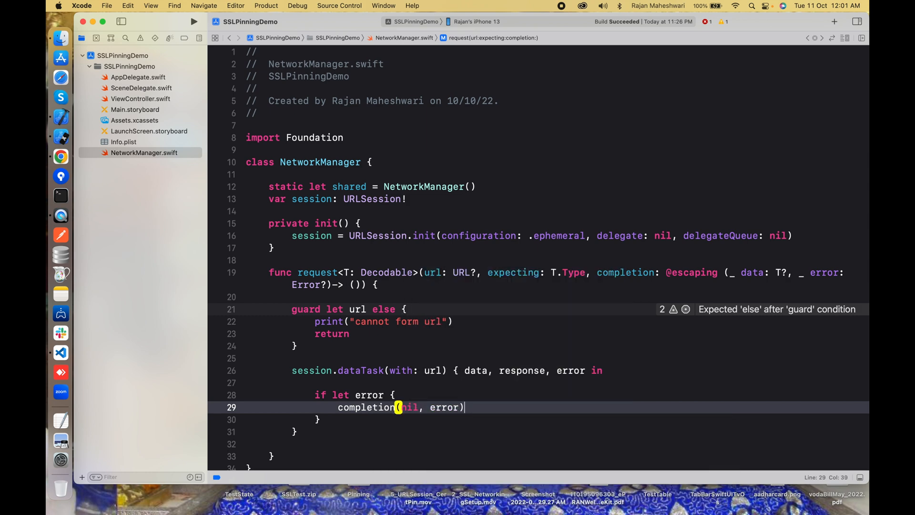
pyautogui.write('return')
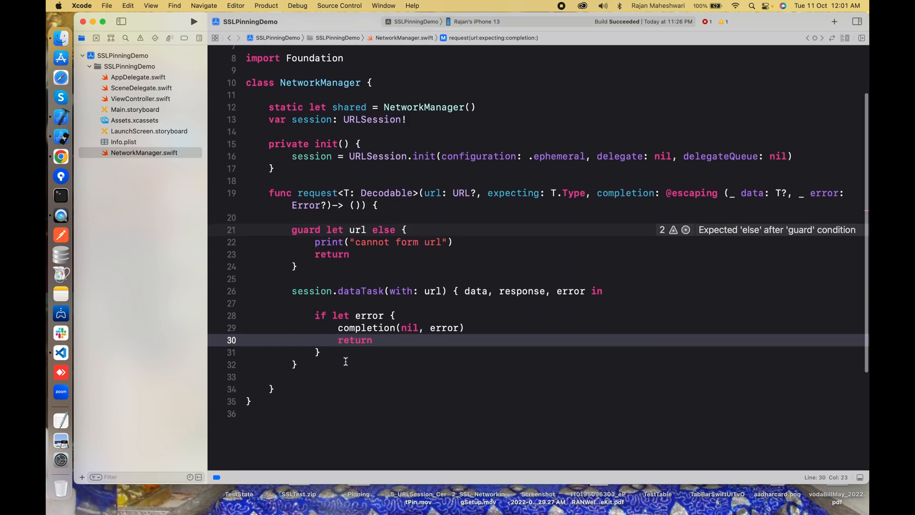
# - Add a guard let data else block printing "something went wrong" and returning
pyautogui.write('guard l')
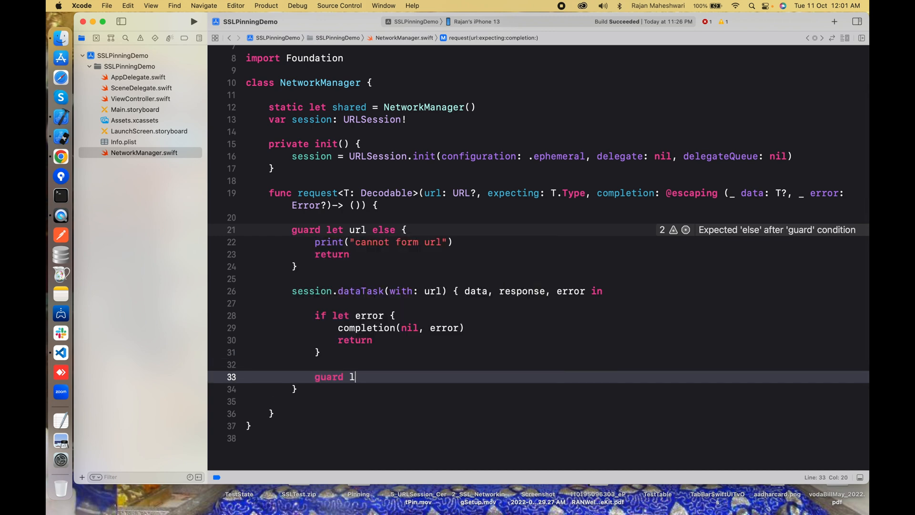
pyautogui.write('et data else {}')
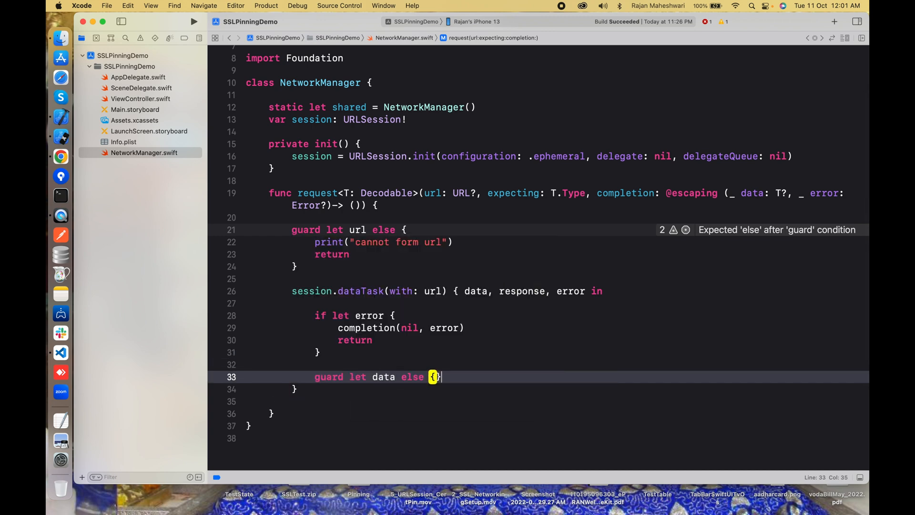
pyautogui.press('return')
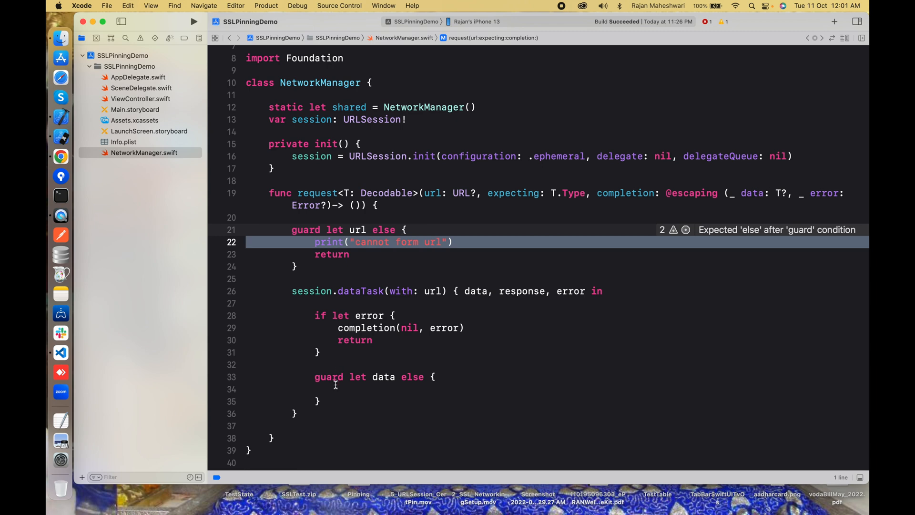
pyautogui.write('print("some form url")')
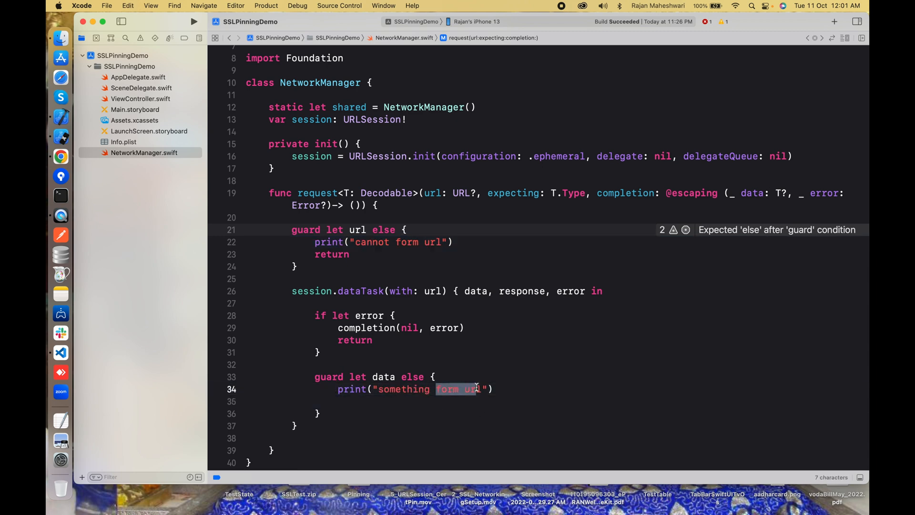
pyautogui.write('went wrong')
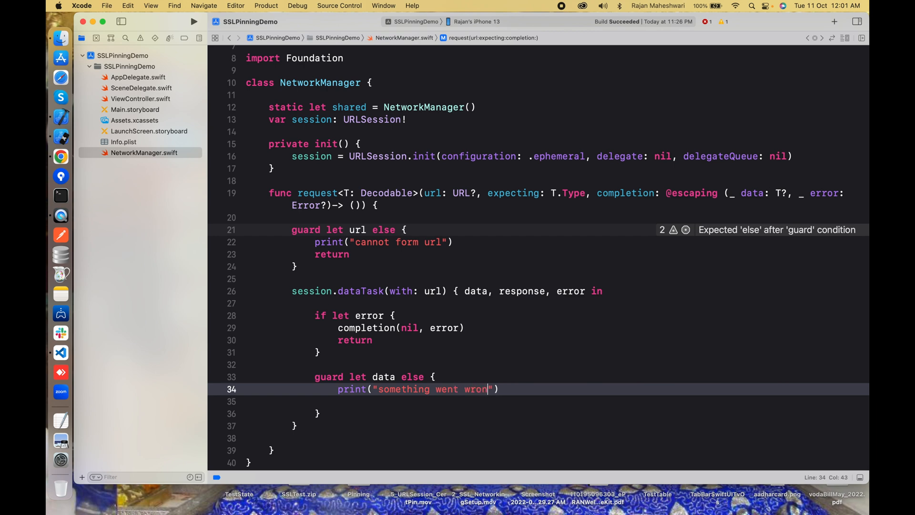
pyautogui.write('return')
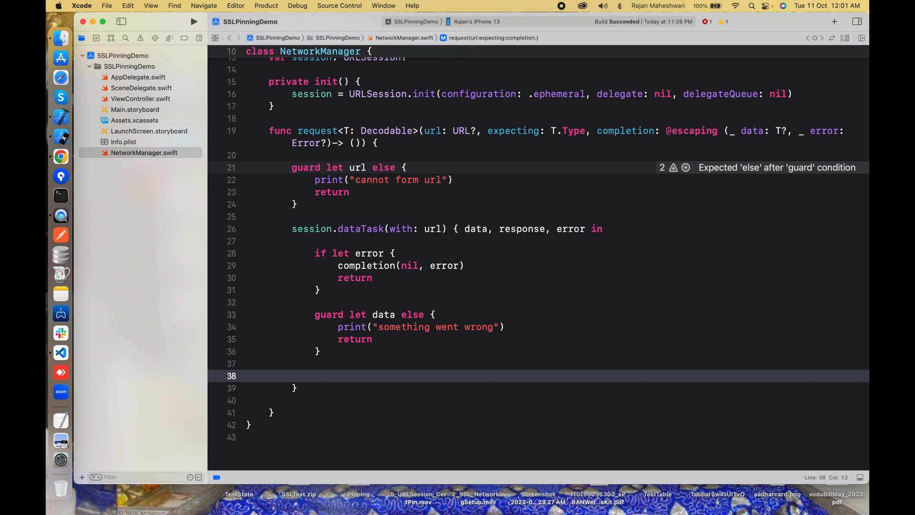
# - Add a do/catch passing errors to completion, with let decoder = JSONDecoder() inside do
pyautogui.write('let js')
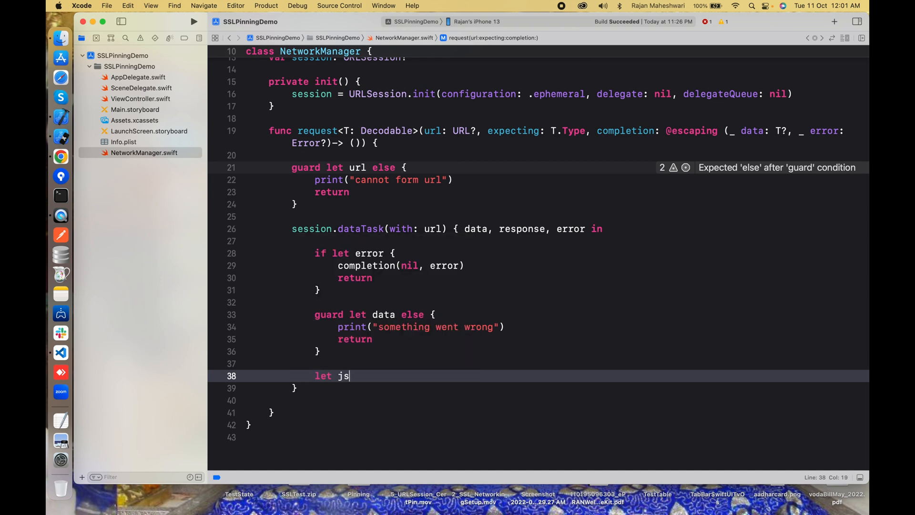
pyautogui.write('dp')
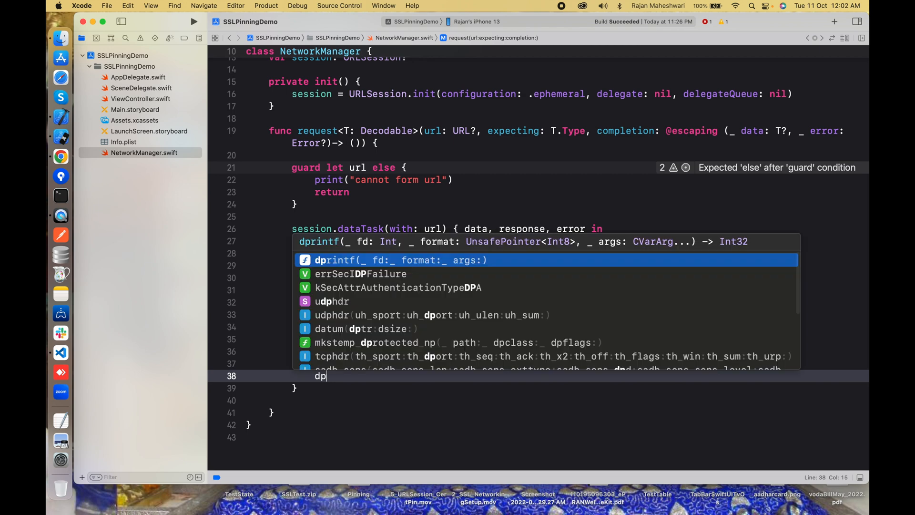
pyautogui.write('c')
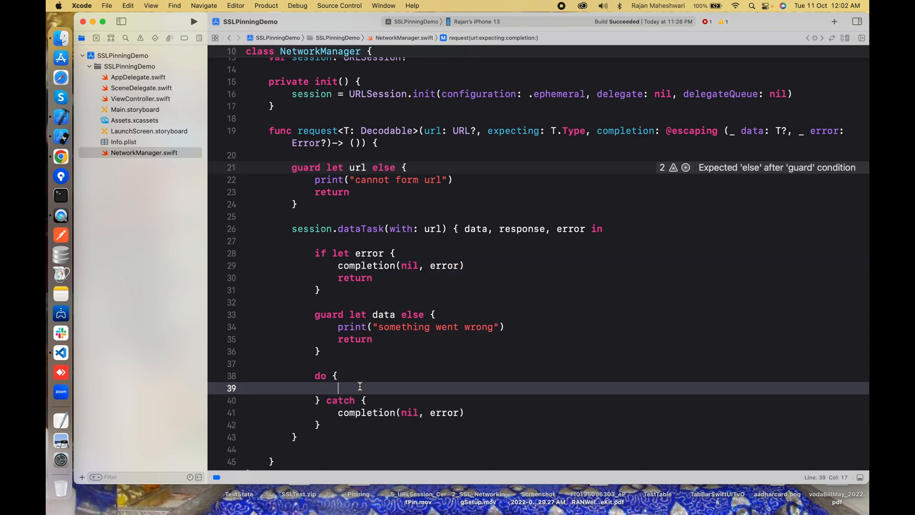
pyautogui.write('let decode')
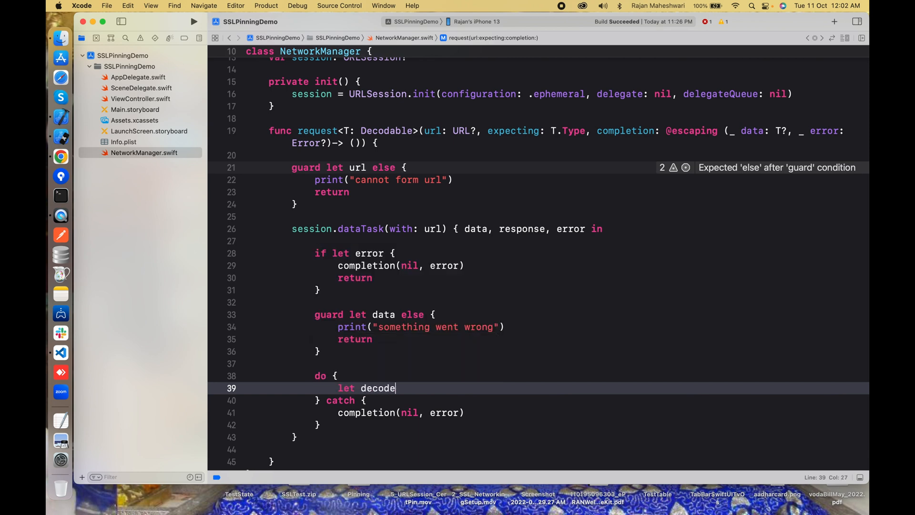
pyautogui.write('r')
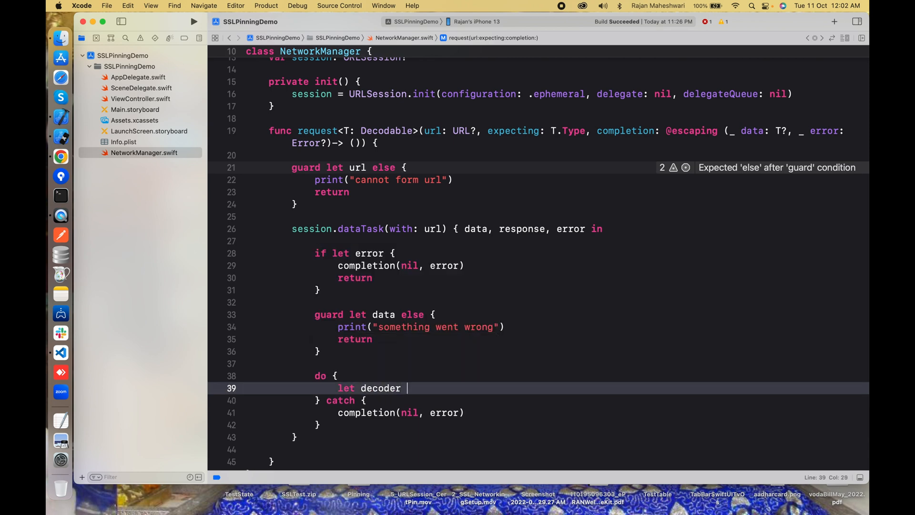
pyautogui.write('= JSONDecoder')
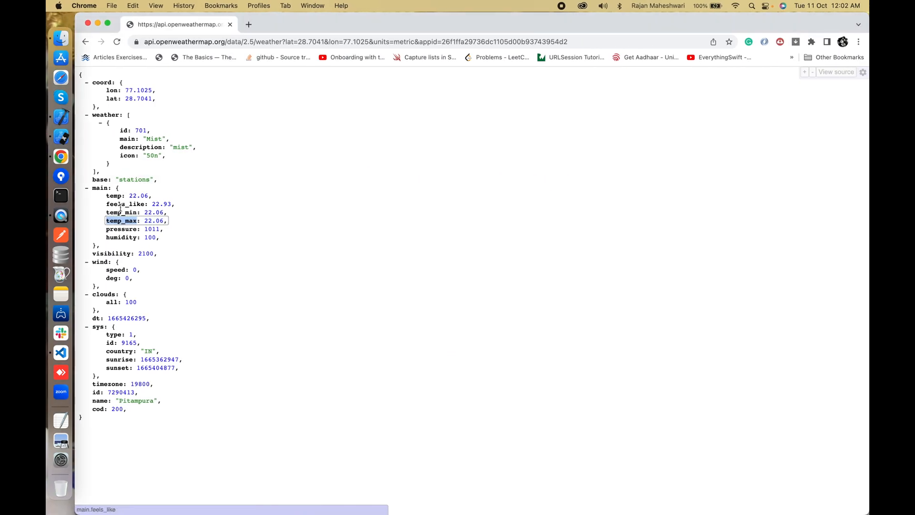
pyautogui.moveTo(125, 228)
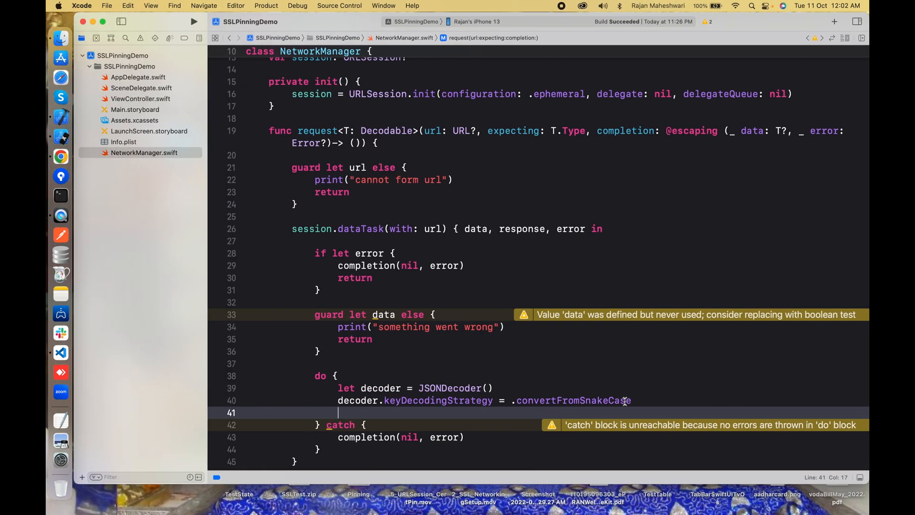
# - Decode T.self from data into response with try decoder.decode, then call completion(response, nil)
pyautogui.click(633, 400)
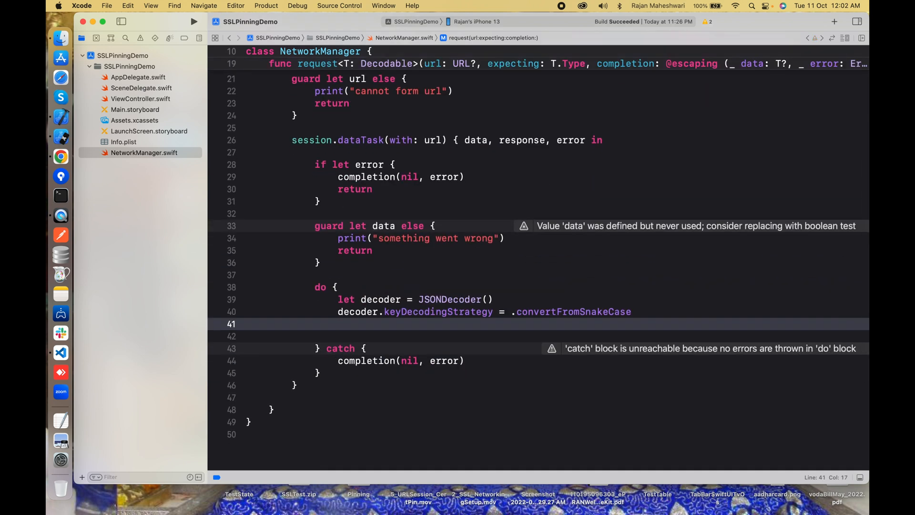
pyautogui.write('let r')
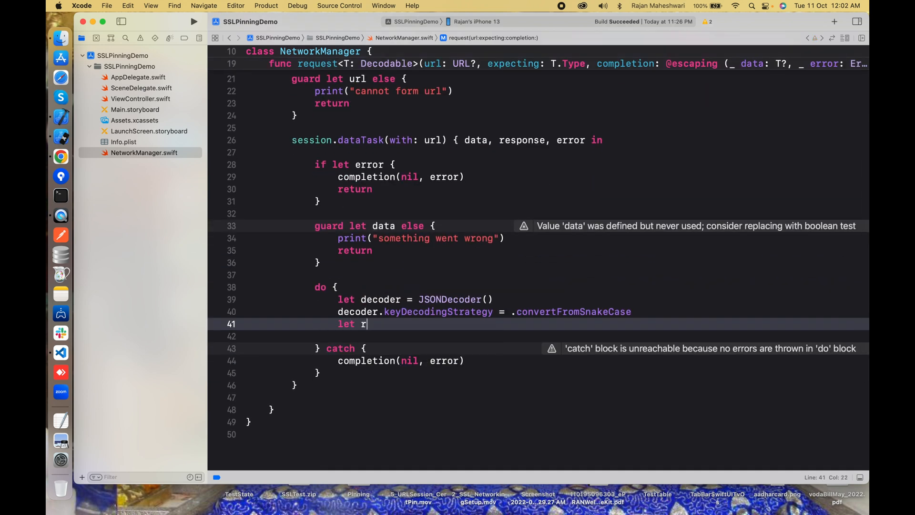
pyautogui.write('espn')
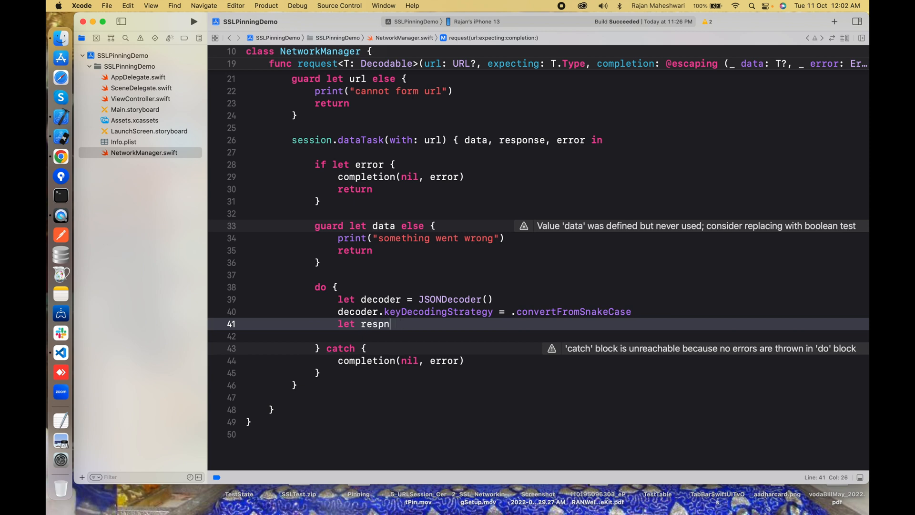
pyautogui.write('onse =')
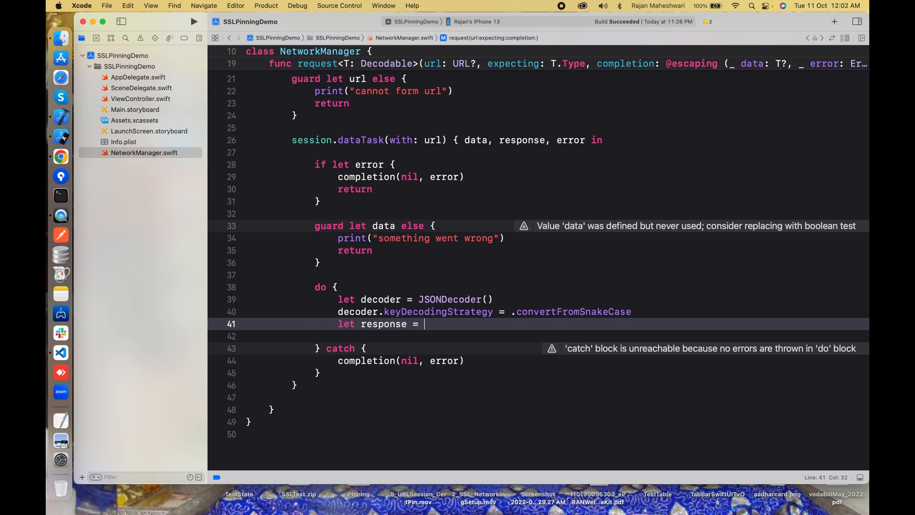
pyautogui.write('try')
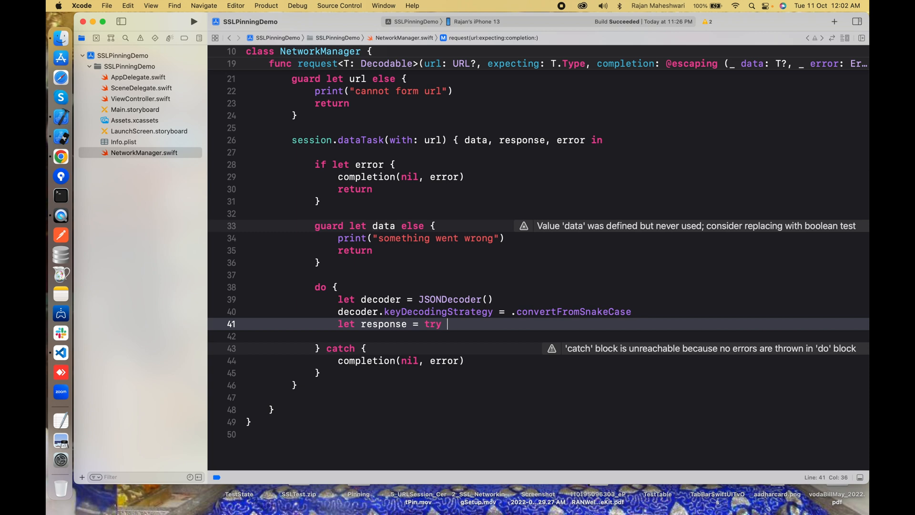
pyautogui.write('decoder.decode(type: Decodable.Protocol, from: Data')
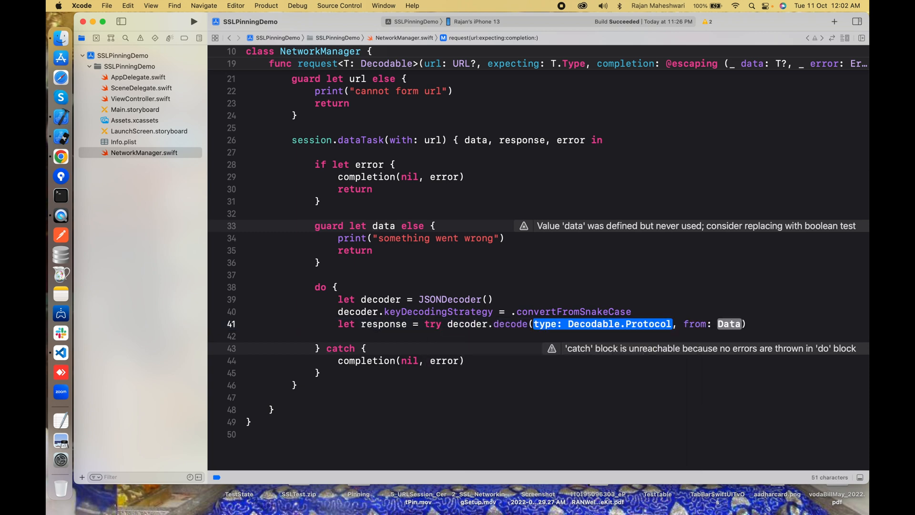
pyautogui.write('T,')
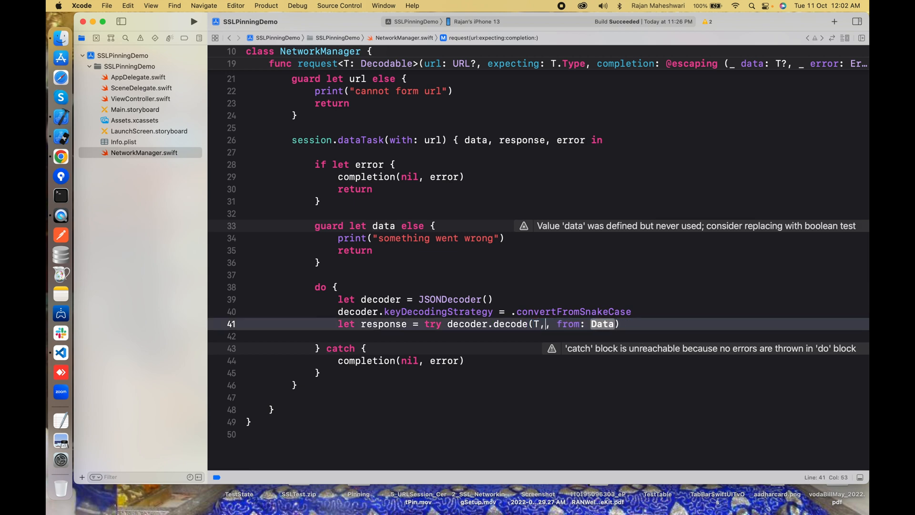
pyautogui.write('.self, from: d')
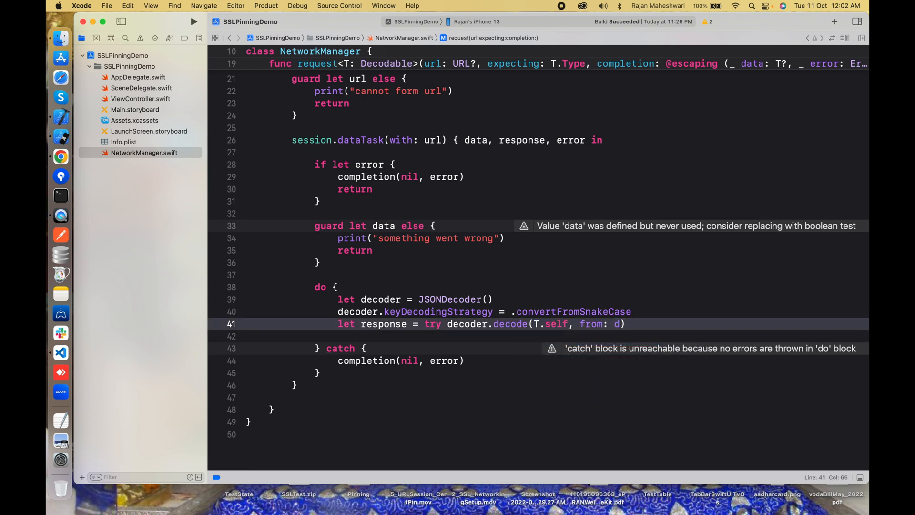
pyautogui.press('Return')
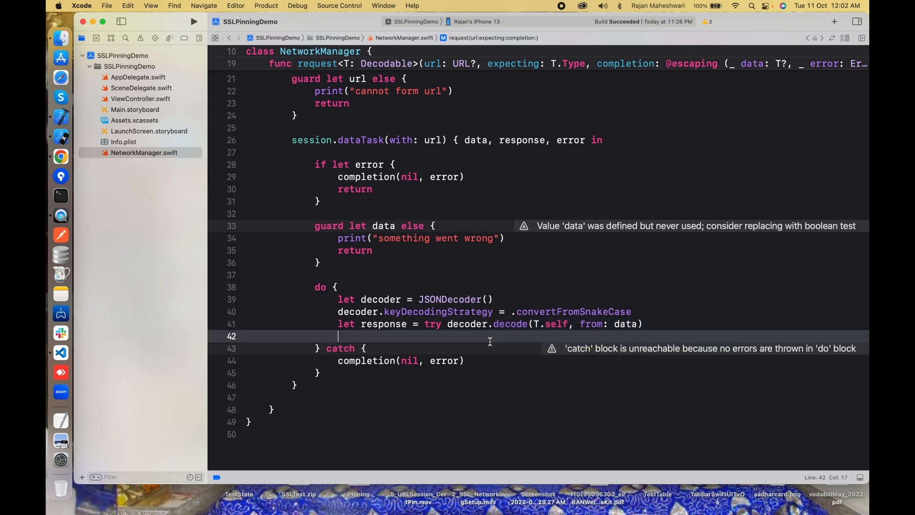
pyautogui.write('completion(nil, error)')
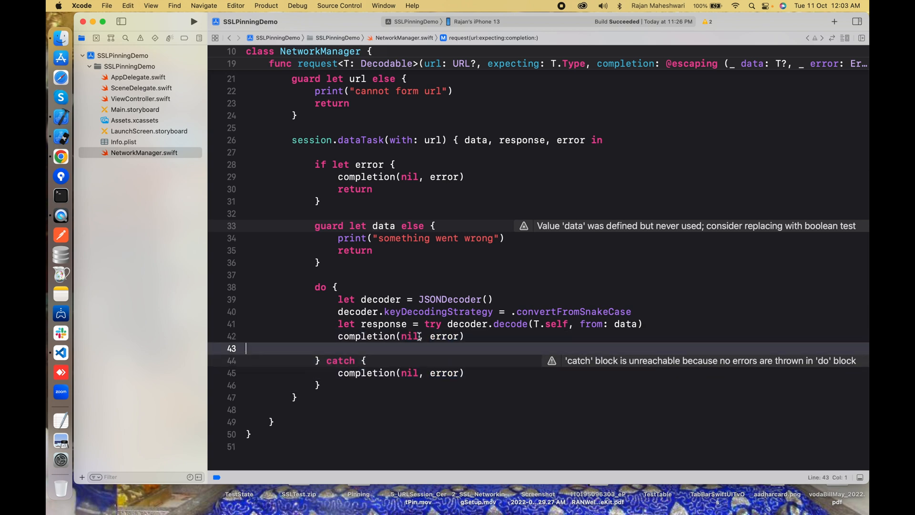
pyautogui.write('nil')
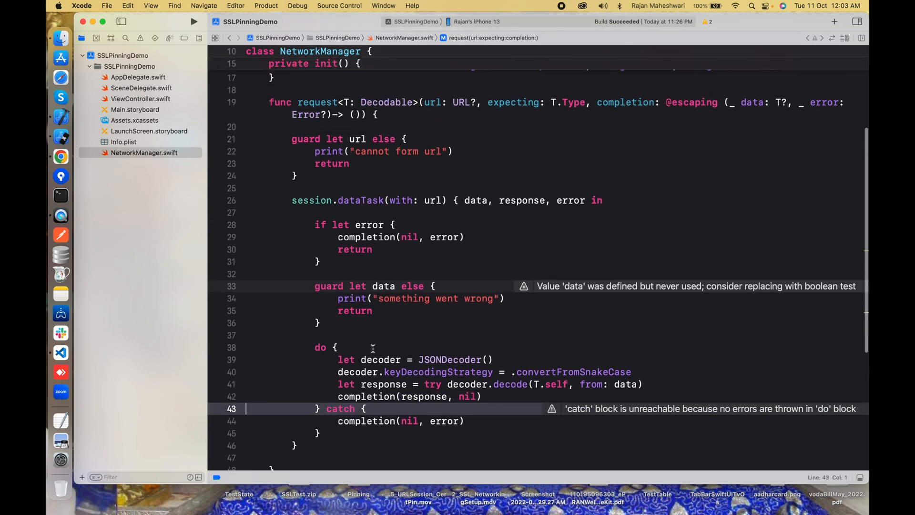
pyautogui.moveTo(156, 134)
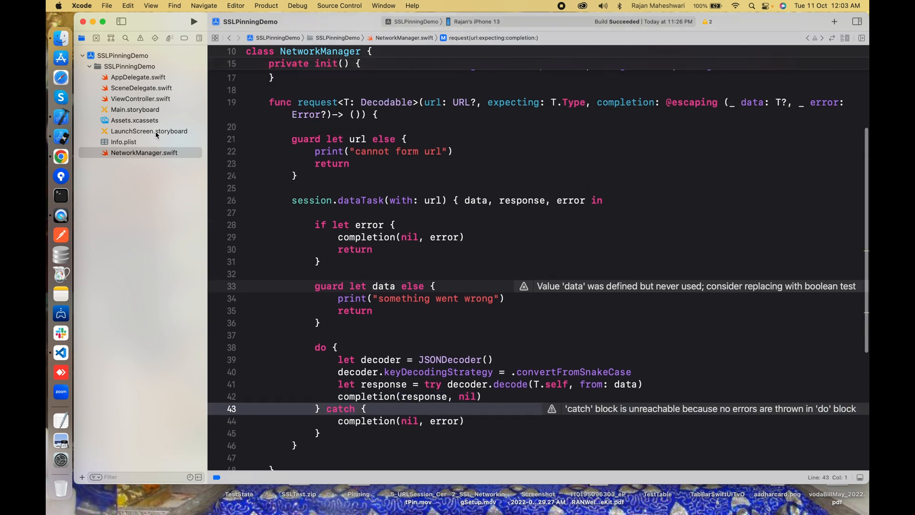
# - Declare a WeatherResponse struct above the ViewController class
pyautogui.click(140, 98)
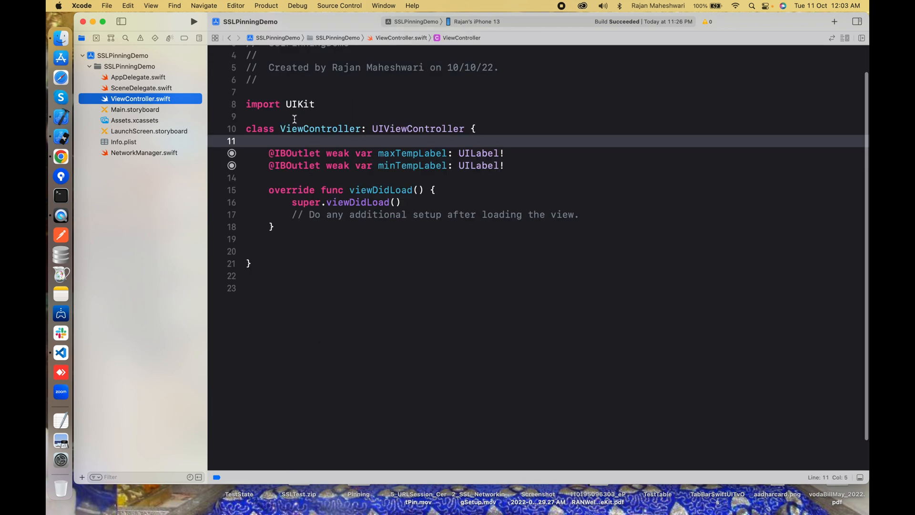
pyautogui.press('Return')
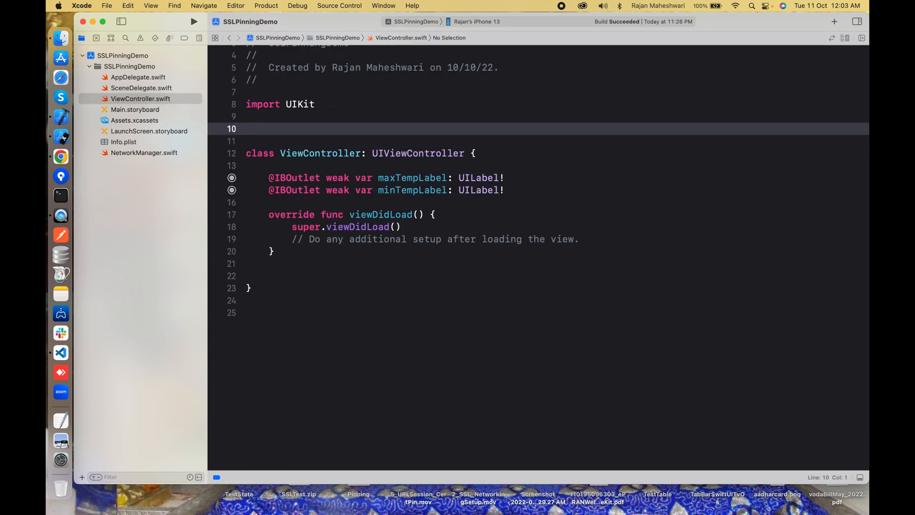
pyautogui.write('struct W')
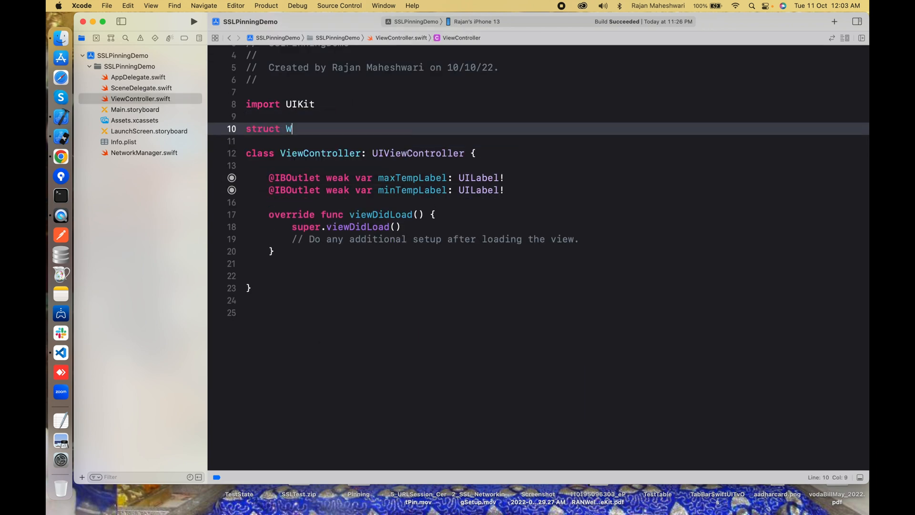
pyautogui.write('eatherRe')
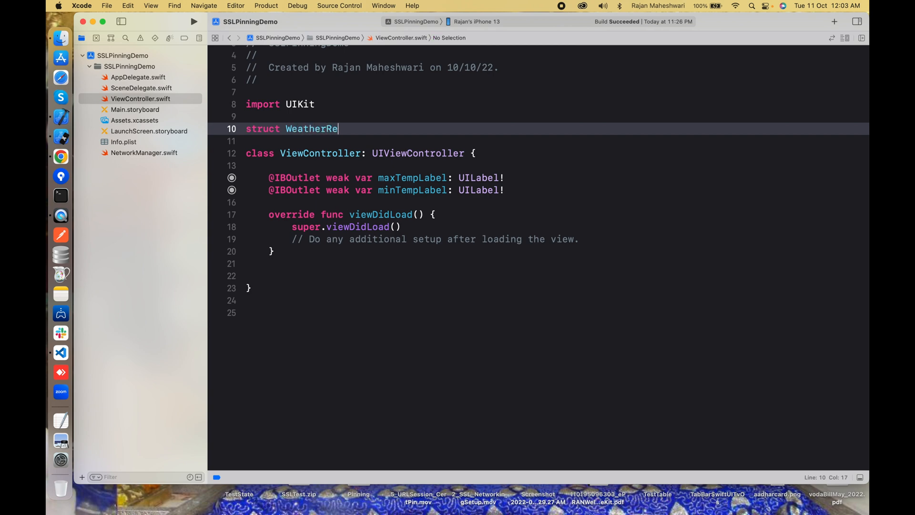
pyautogui.write('sponse')
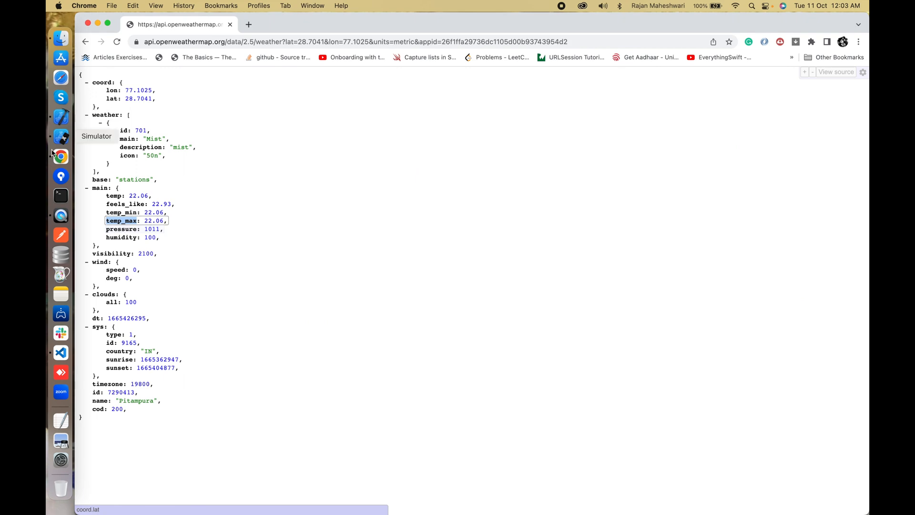
pyautogui.click(99, 115)
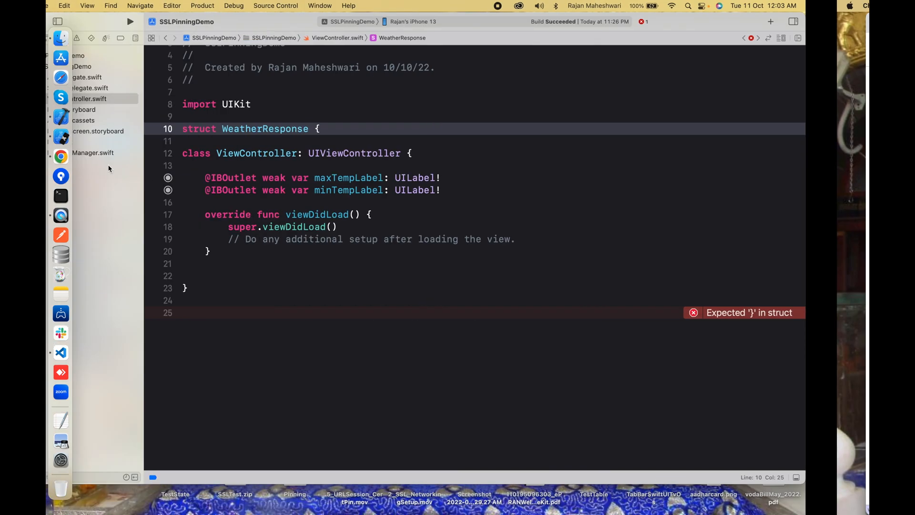
pyautogui.press('return')
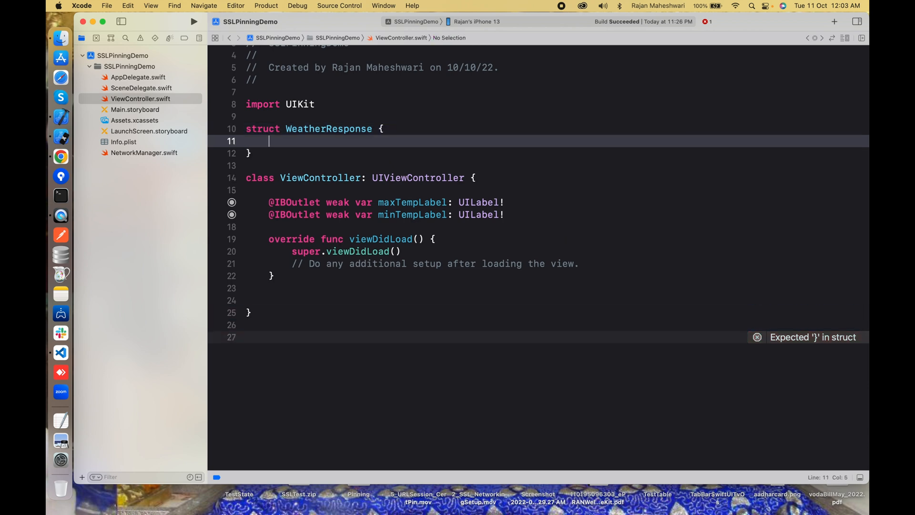
# - Add var main: Main and a nested Decodable Main with tempMin and tempMax Doubles
pyautogui.write('struct Main {')
pyautogui.write('var te')
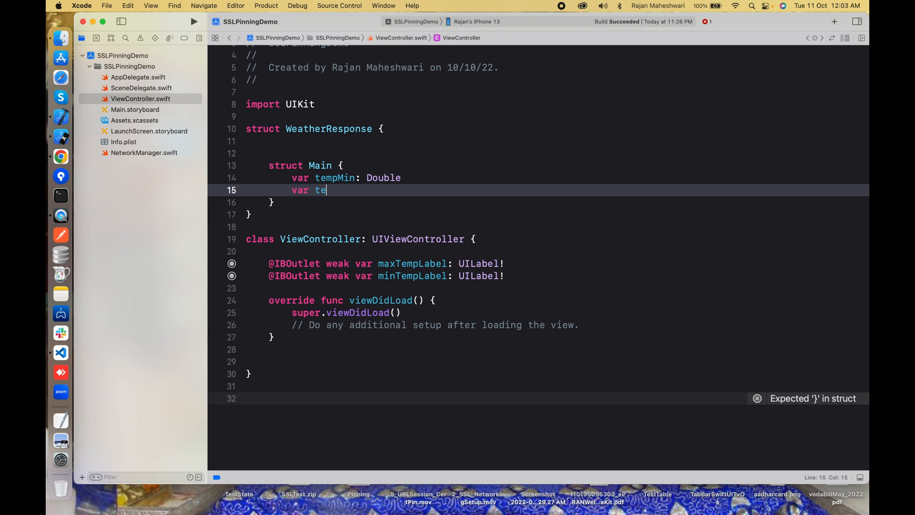
pyautogui.write('mpMax: Double')
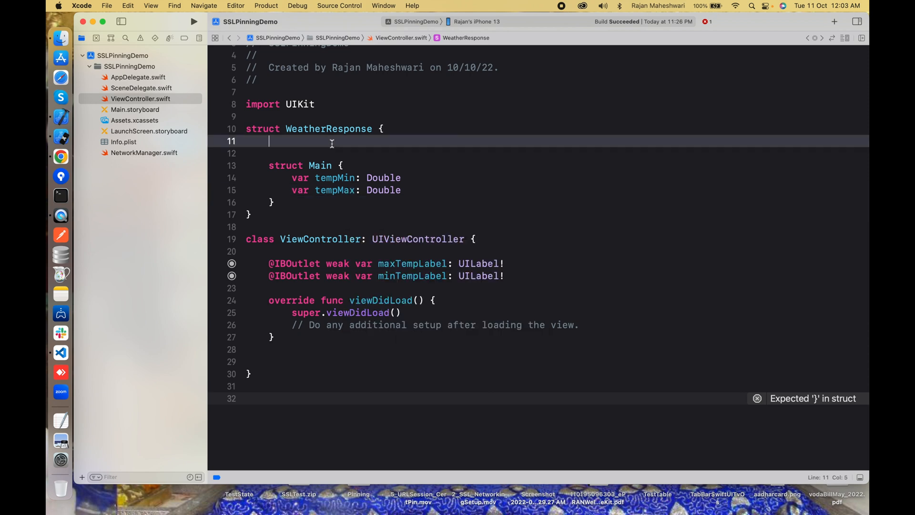
pyautogui.write('var main:')
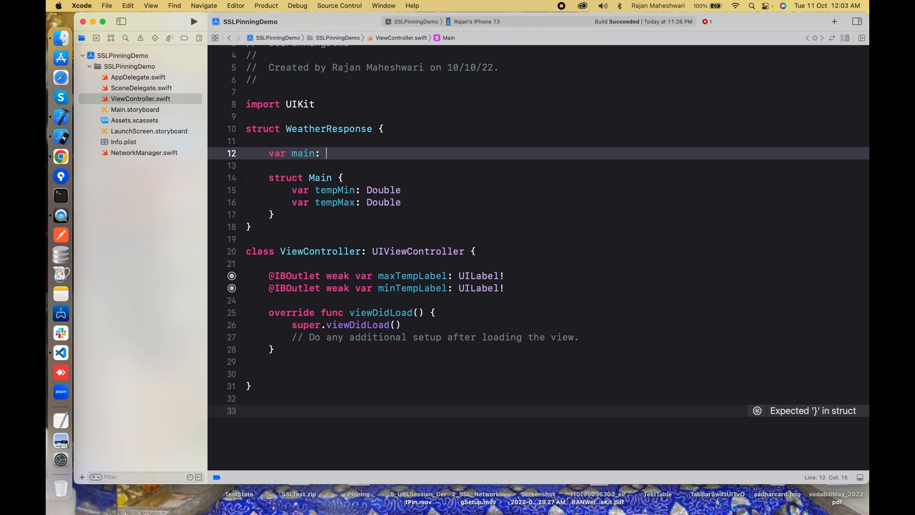
pyautogui.write('Main')
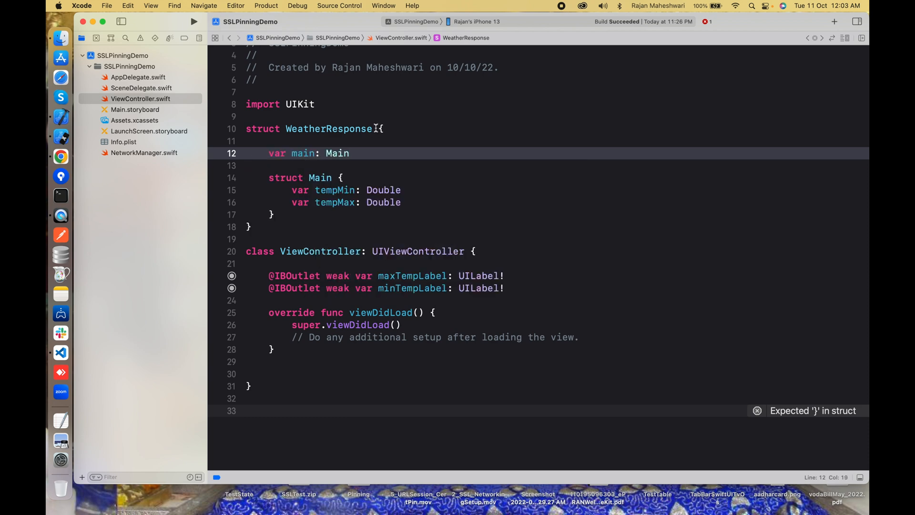
pyautogui.write(': Decodable')
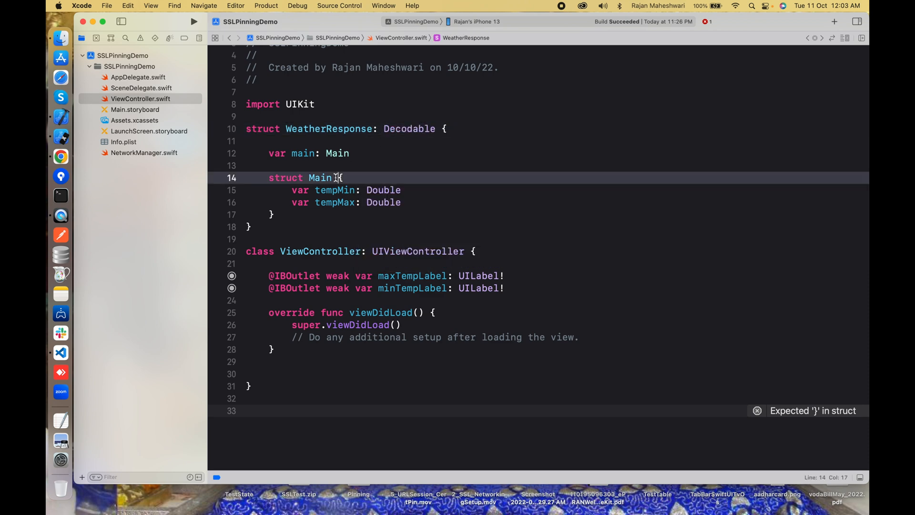
pyautogui.write(': Decodable')
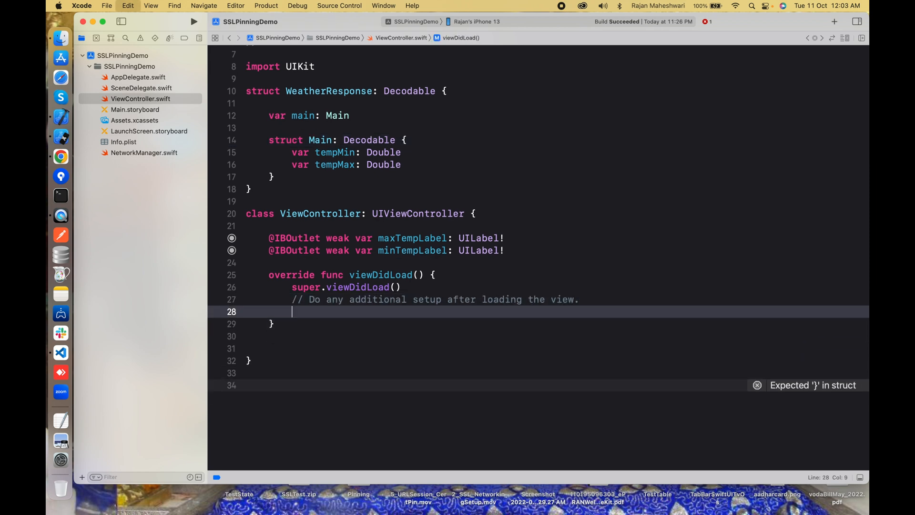
# - Add NetworkManager.shared.request in viewDidLoad and declare var url = URL above it
pyautogui.write('net')
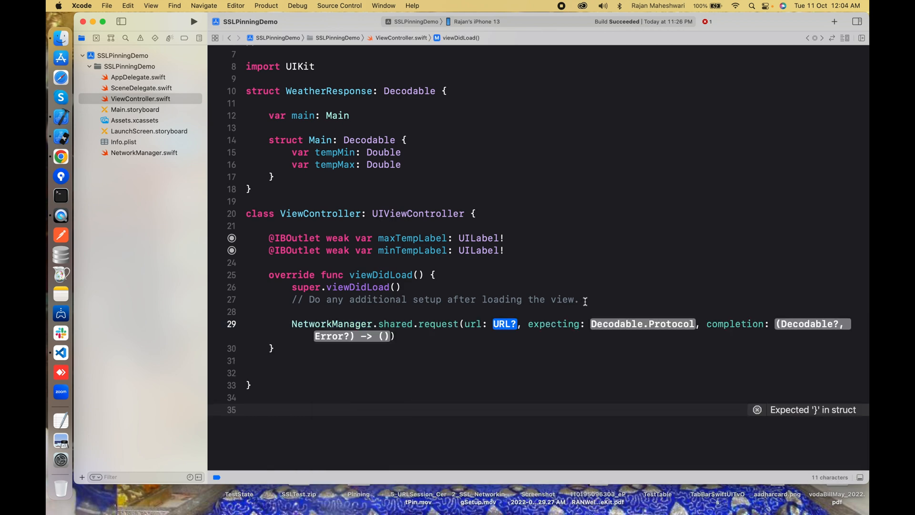
pyautogui.click(60, 156)
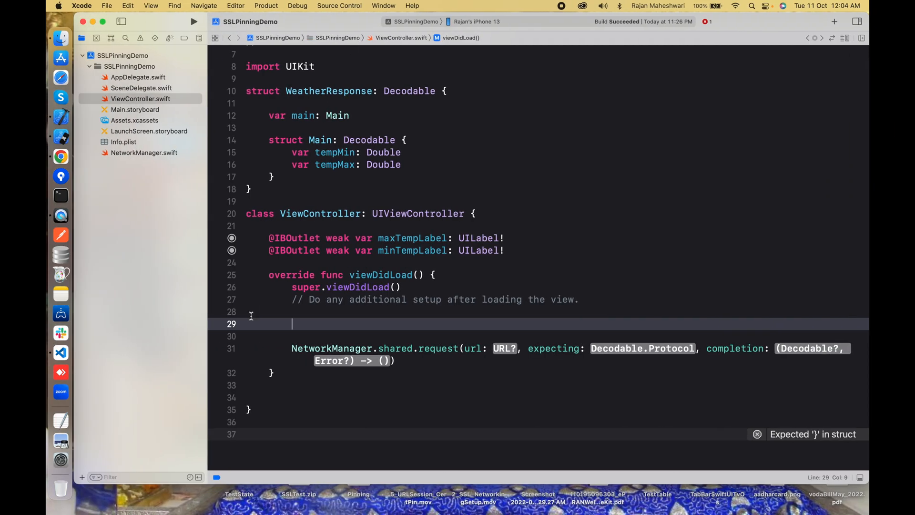
pyautogui.write('var')
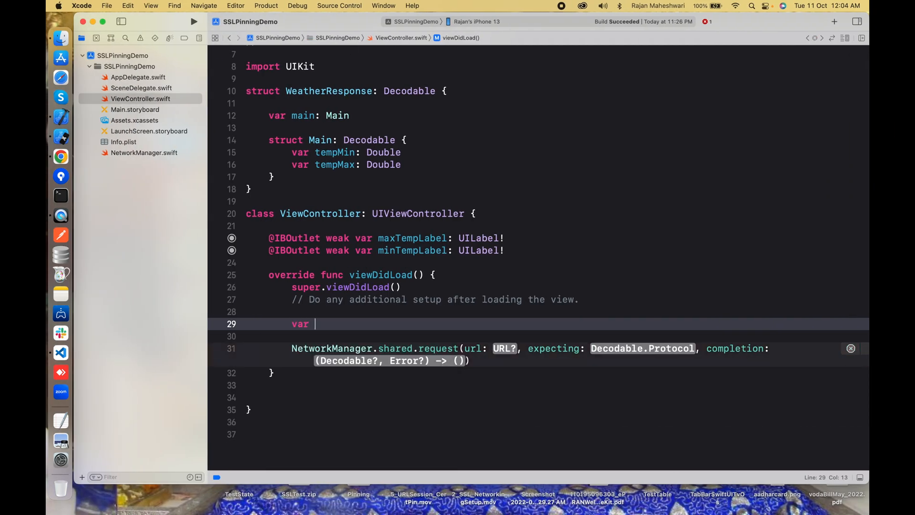
pyautogui.write('url =')
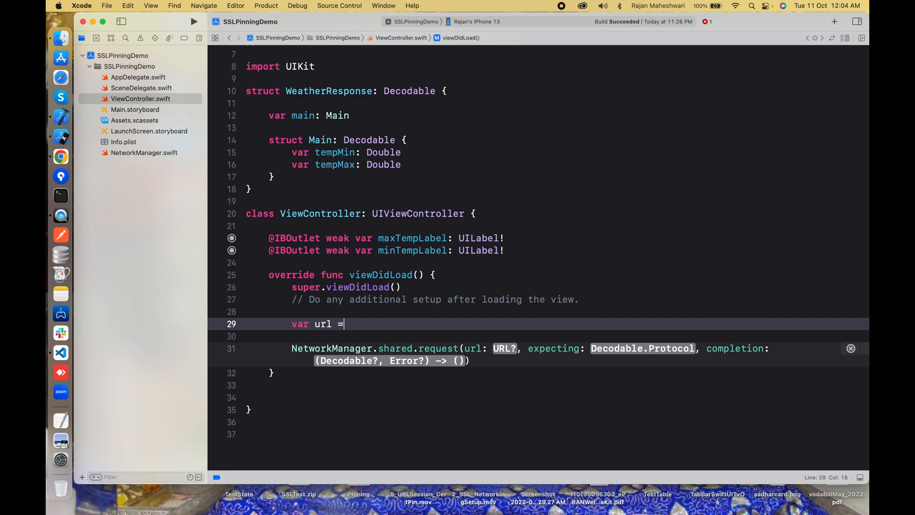
pyautogui.write('URL.init(string: "https://api.openweathermap.org/data/2.5/weather')
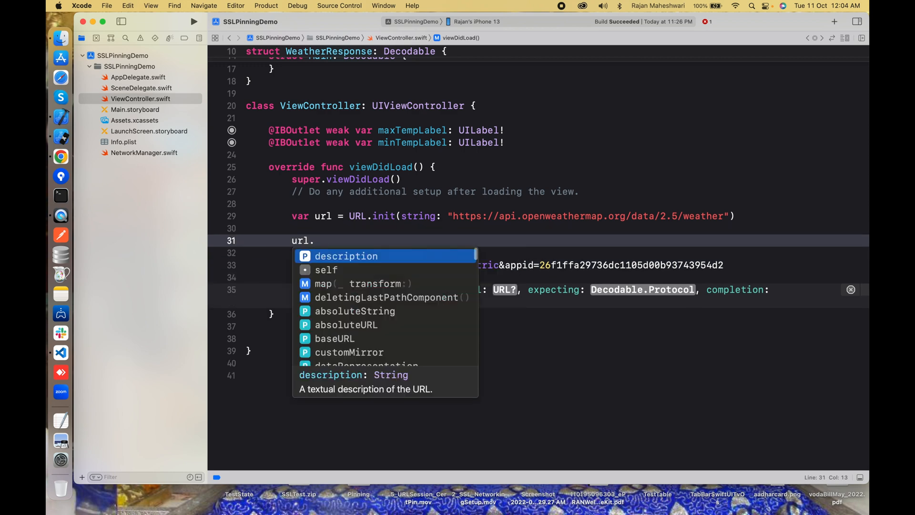
# - Append lat, lon, units and appid URLQueryItems to url and pass url to request
pyautogui.write('qu')
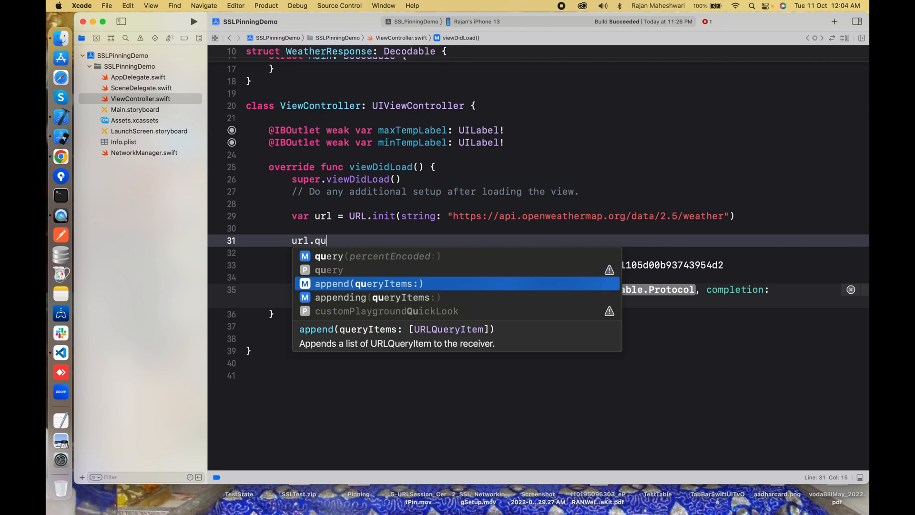
pyautogui.click(370, 283)
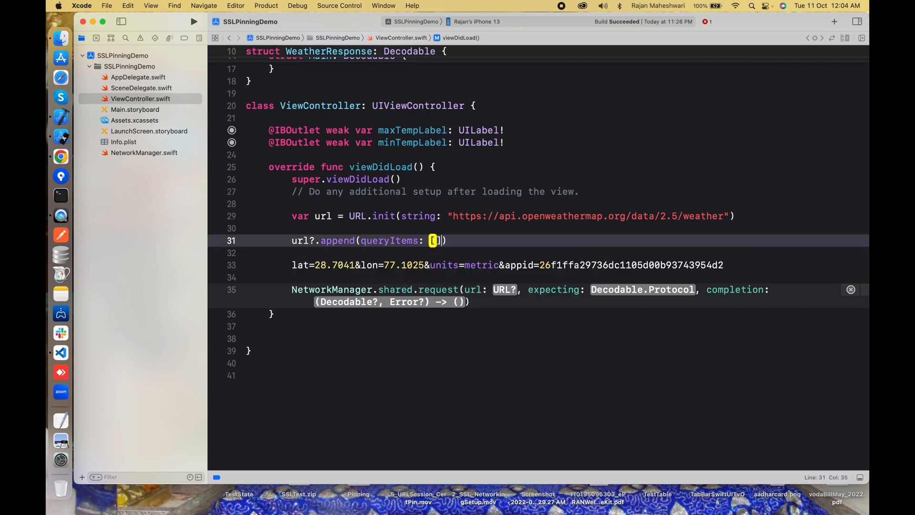
pyautogui.press('Return')
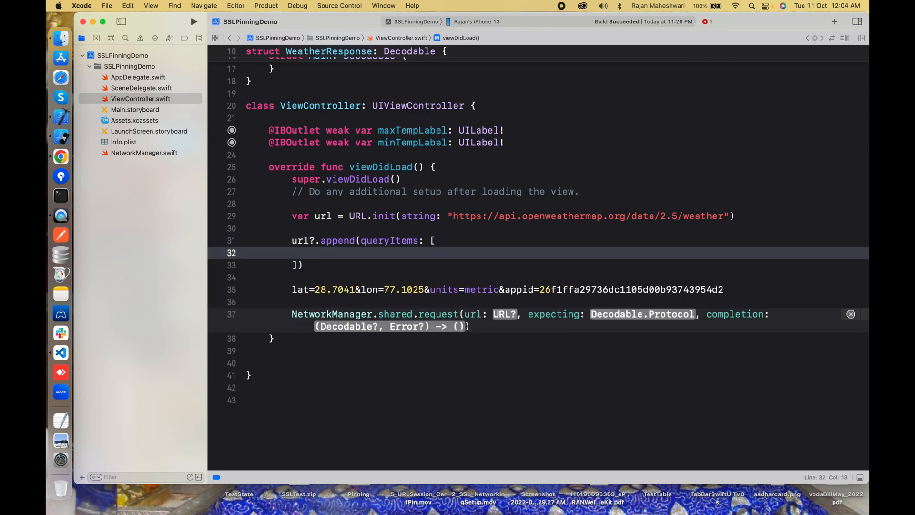
pyautogui.write('URLQueryItem.init(name: "lat", value: String?),')
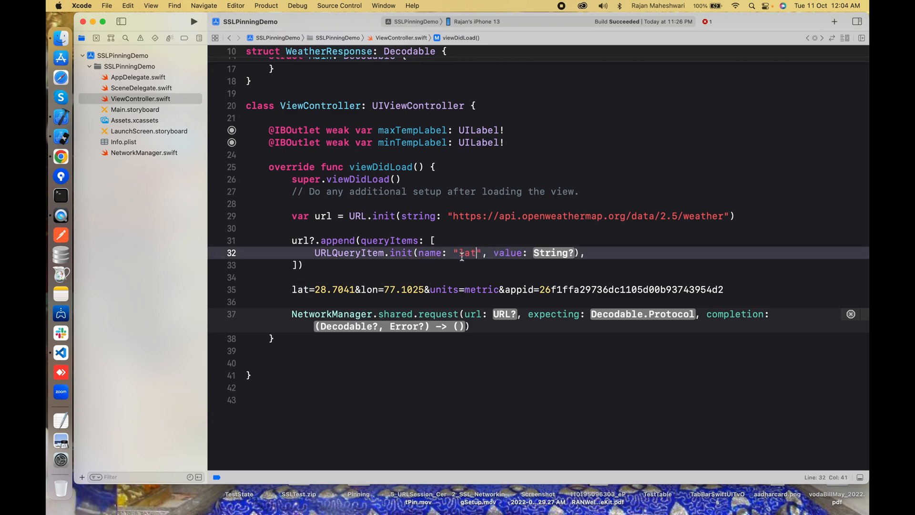
pyautogui.doubleClick(554, 253)
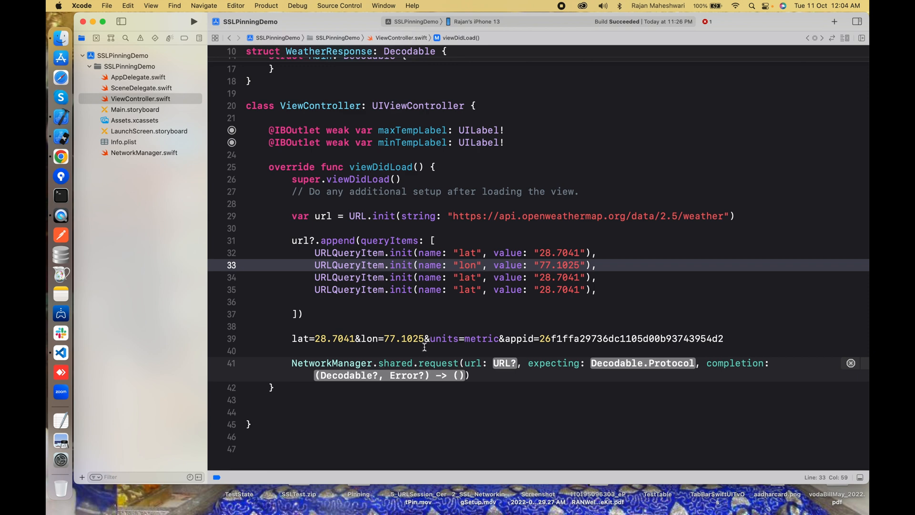
pyautogui.doubleClick(481, 338)
pyautogui.write('ppid')
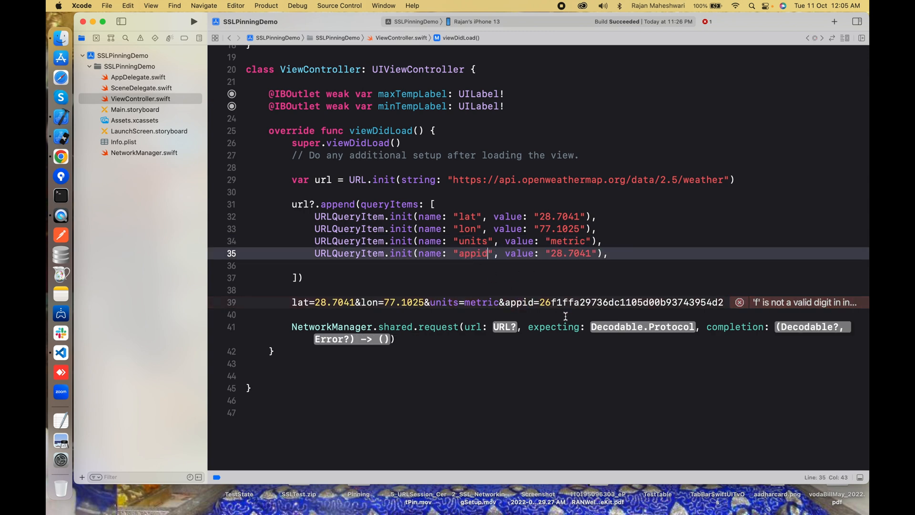
pyautogui.click(546, 302)
pyautogui.write('url')
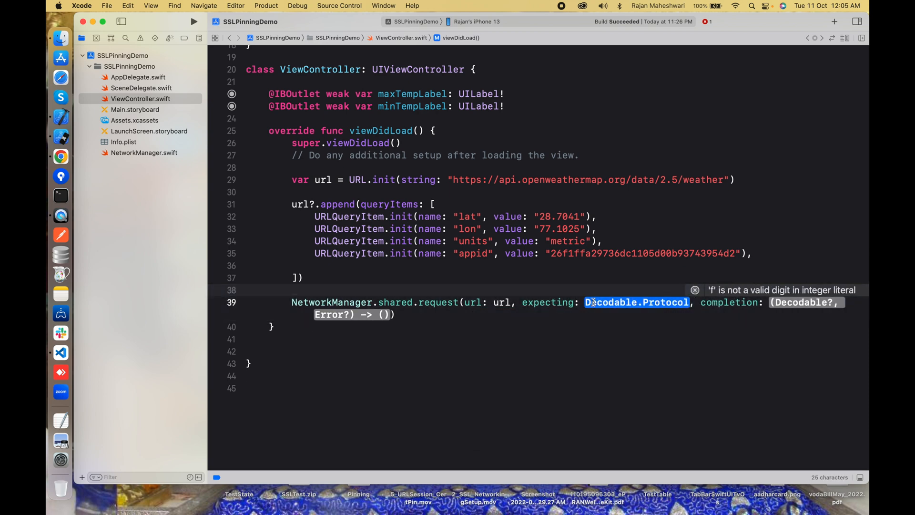
# - Expect WeatherResponse.self; the closure prints error.localizedDescription and returns, otherwise prints data
pyautogui.write('WeatherResponse.self) {')
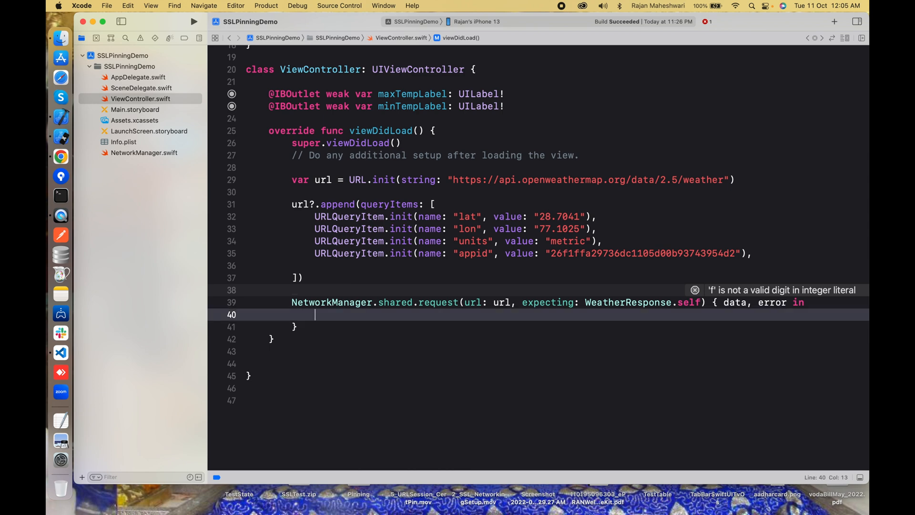
pyautogui.write('print(dat')
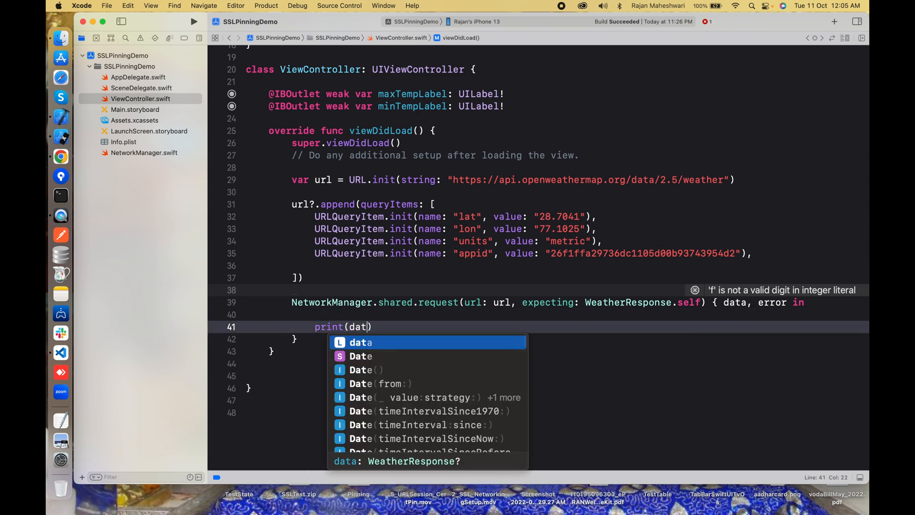
pyautogui.press('return')
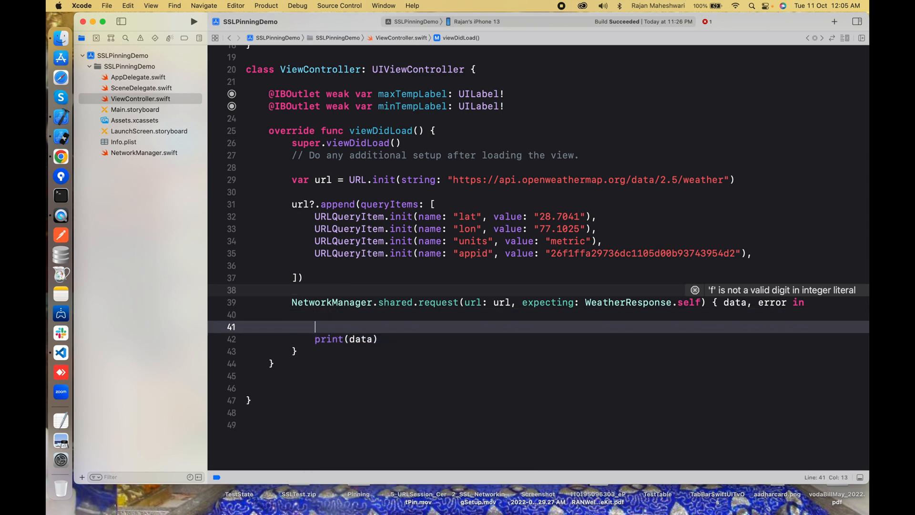
pyautogui.write('if let error {')
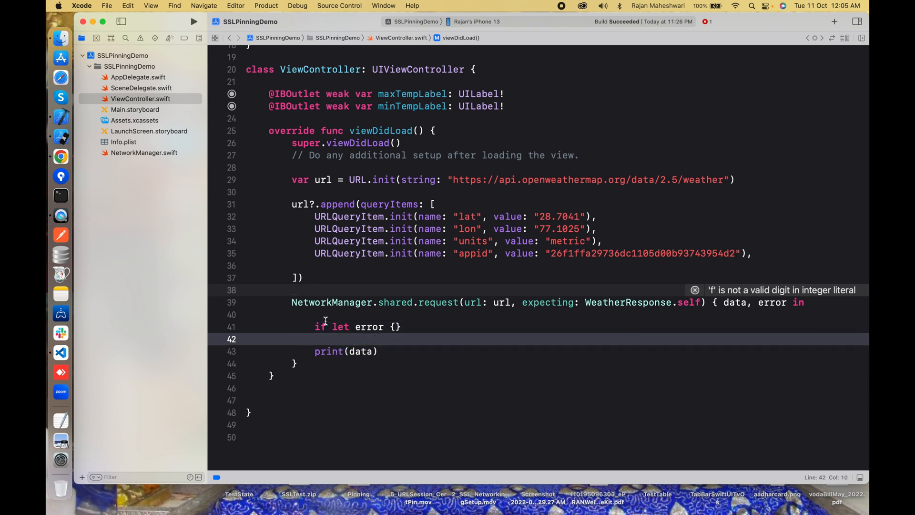
pyautogui.write('retur')
pyautogui.write('pri')
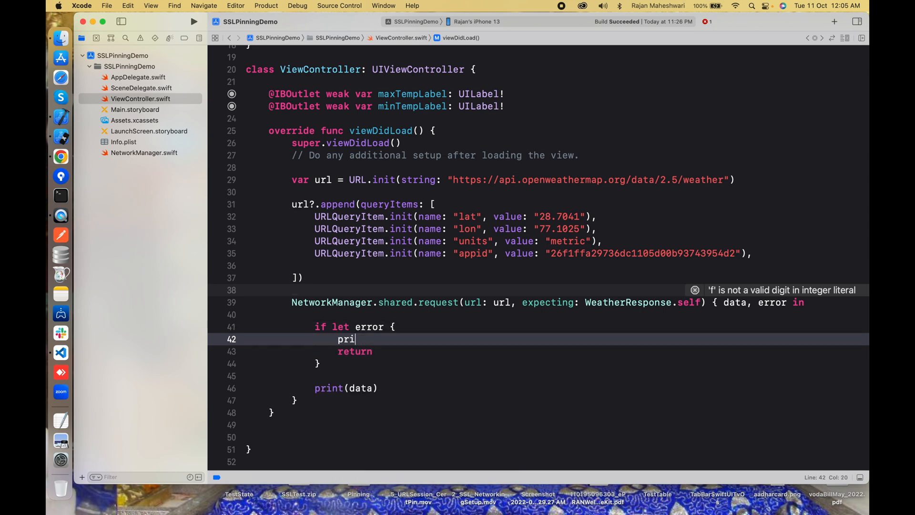
pyautogui.write('nt(error)')
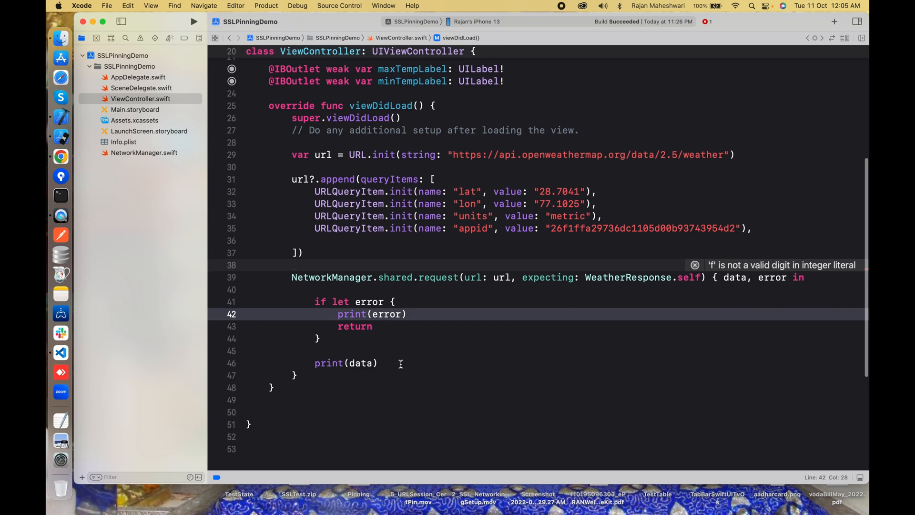
pyautogui.write('.localizedDescription')
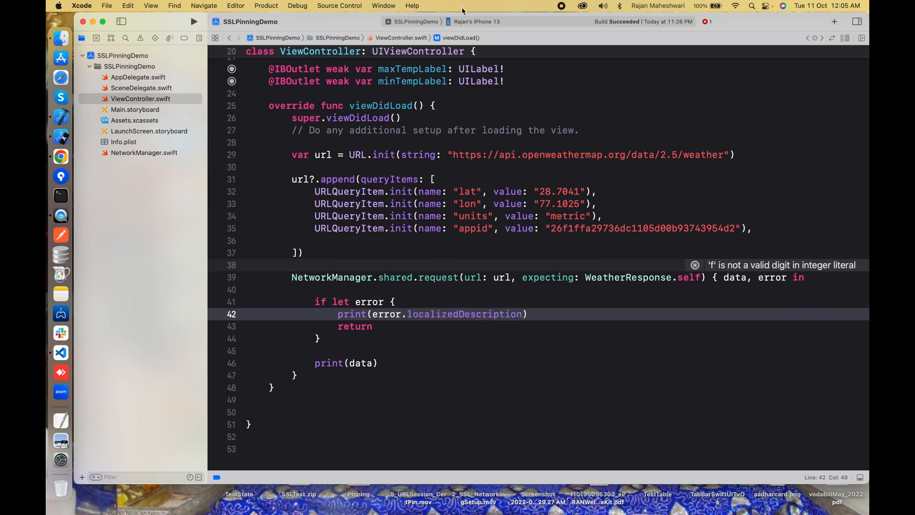
# - Append .resume() to NetworkManager's dataTask closure, then return to ViewController.swift
pyautogui.click(143, 152)
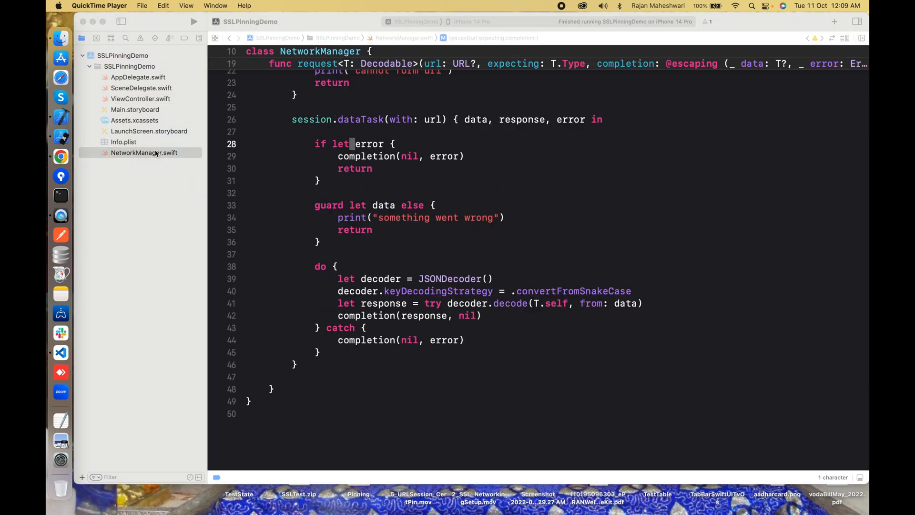
pyautogui.click(143, 153)
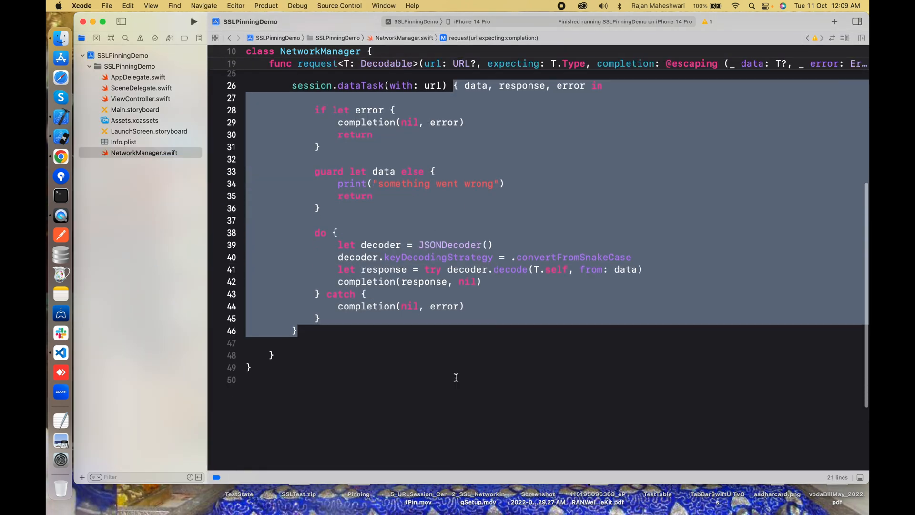
pyautogui.write('.resume(')
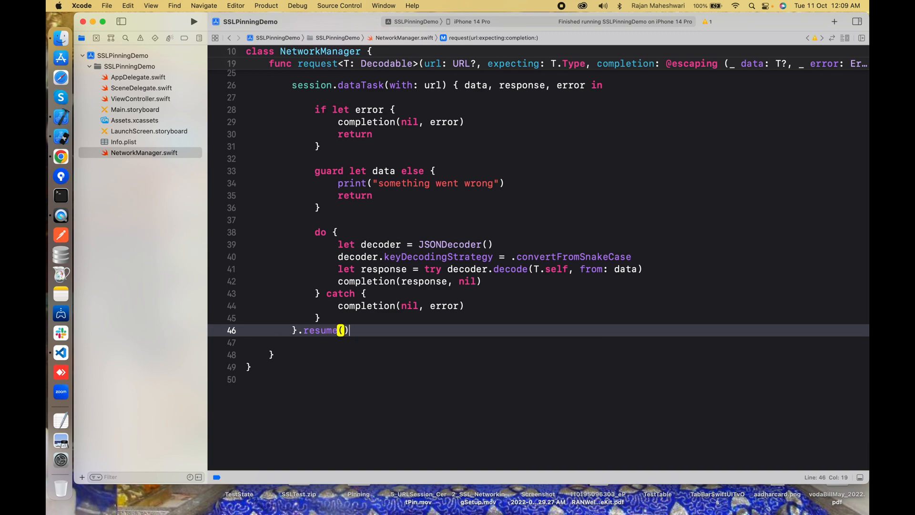
pyautogui.click(141, 98)
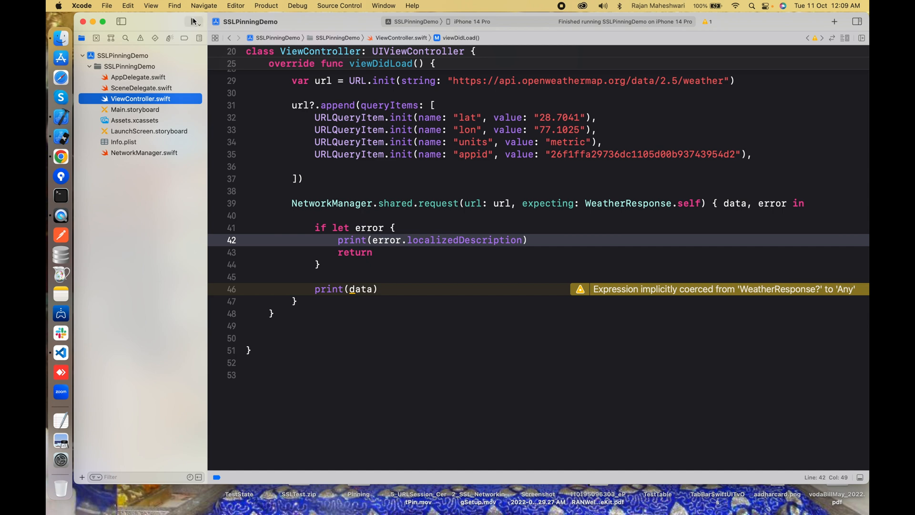
# - Run SSLPinningDemo on the iPhone 14 Pro simulator and check the console's WeatherResponse output
pyautogui.click(194, 22)
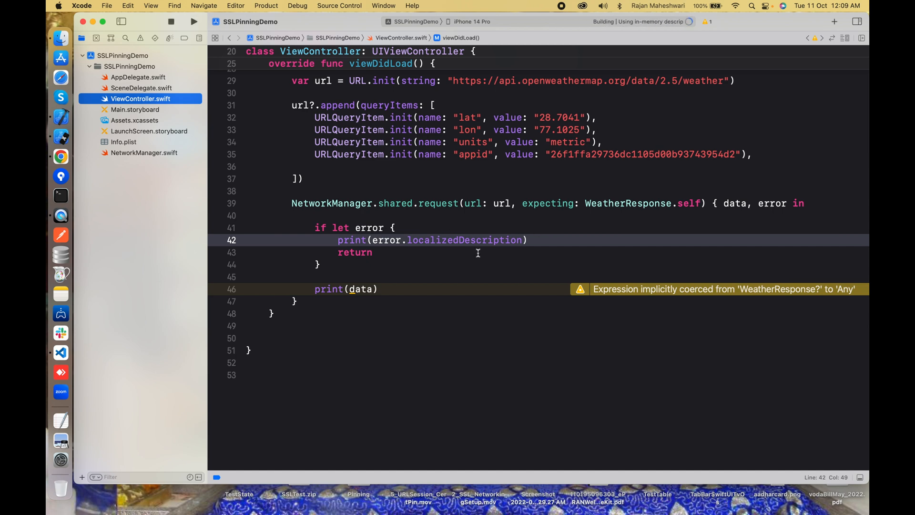
pyautogui.moveTo(500, 270)
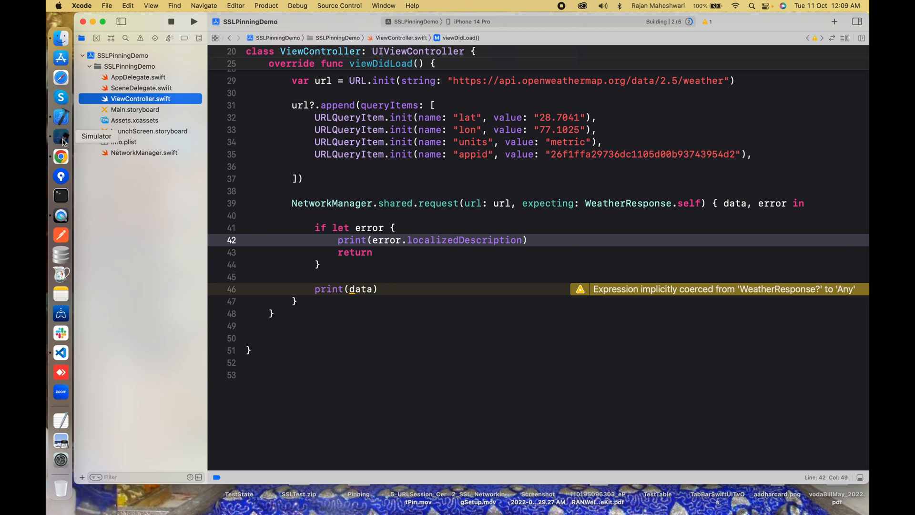
pyautogui.click(61, 135)
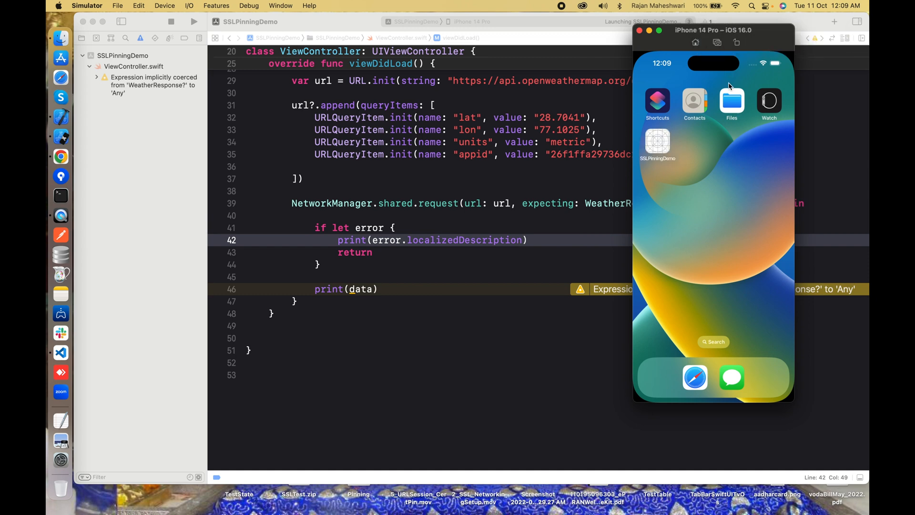
pyautogui.click(658, 143)
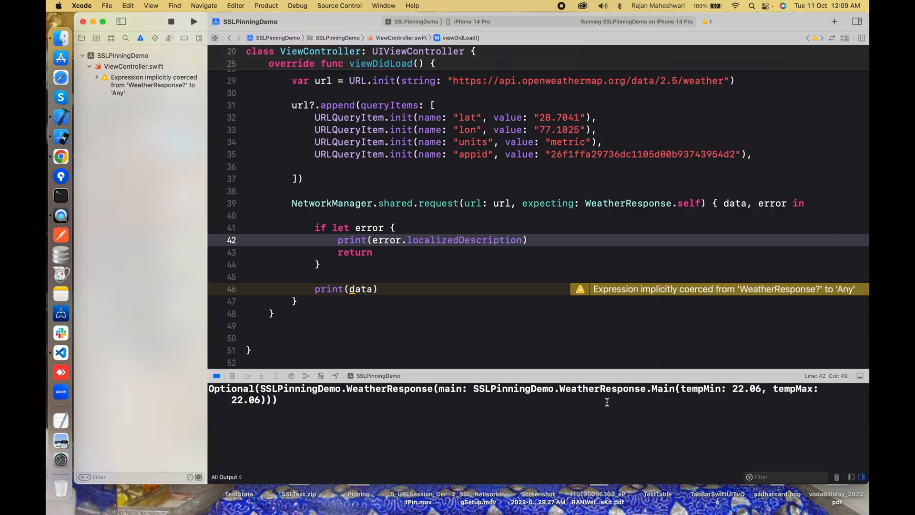
pyautogui.moveTo(471, 395)
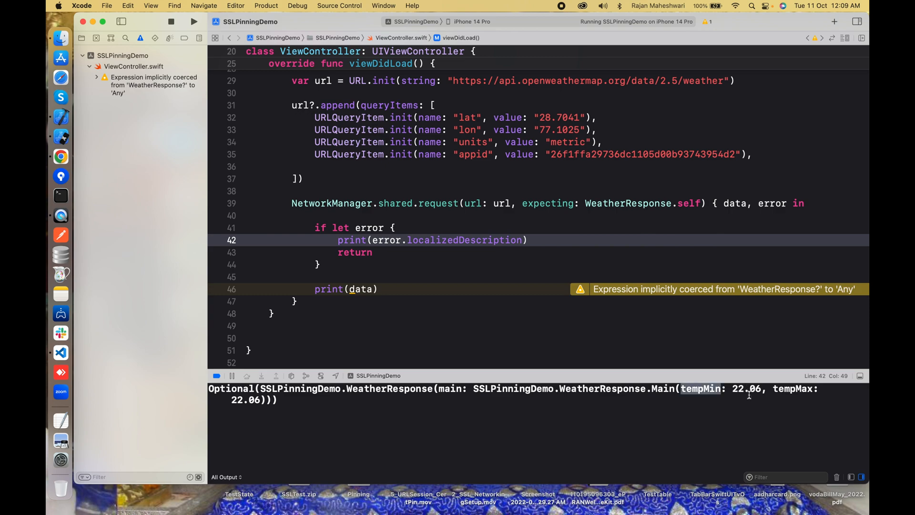
# - Compare the raw OpenWeatherMap JSON in Chrome, confirming temp_min and temp_max of 22.06
pyautogui.click(61, 156)
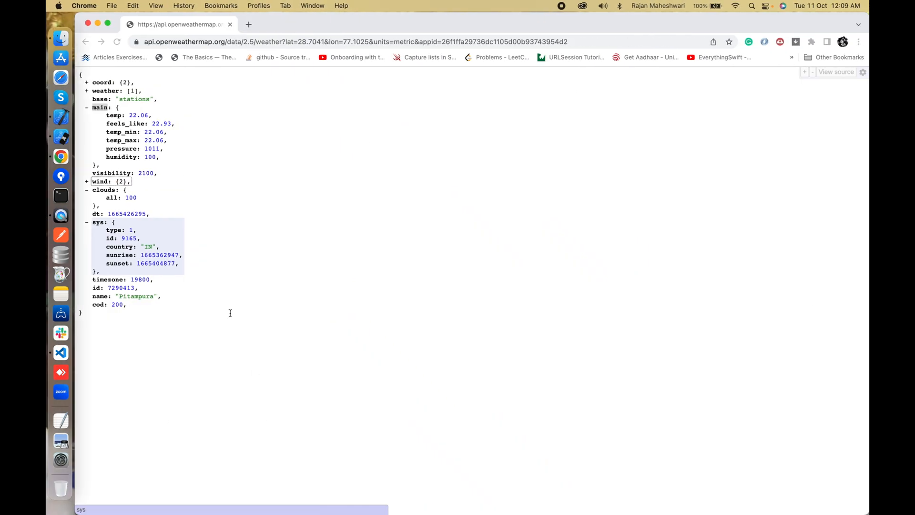
pyautogui.click(117, 41)
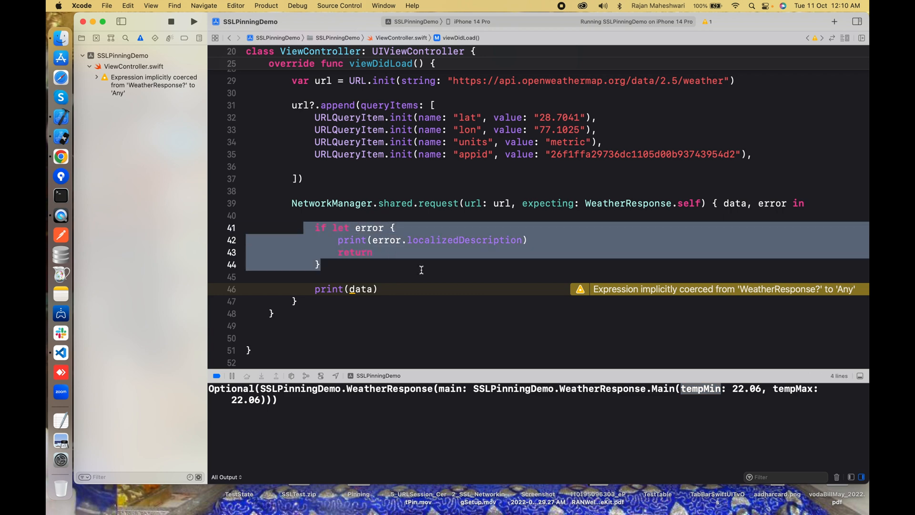
pyautogui.moveTo(462, 289)
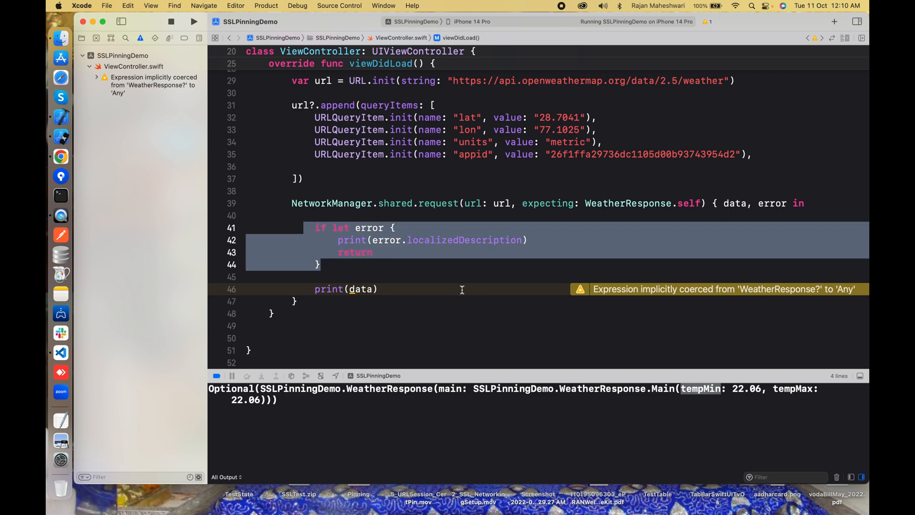
pyautogui.moveTo(476, 325)
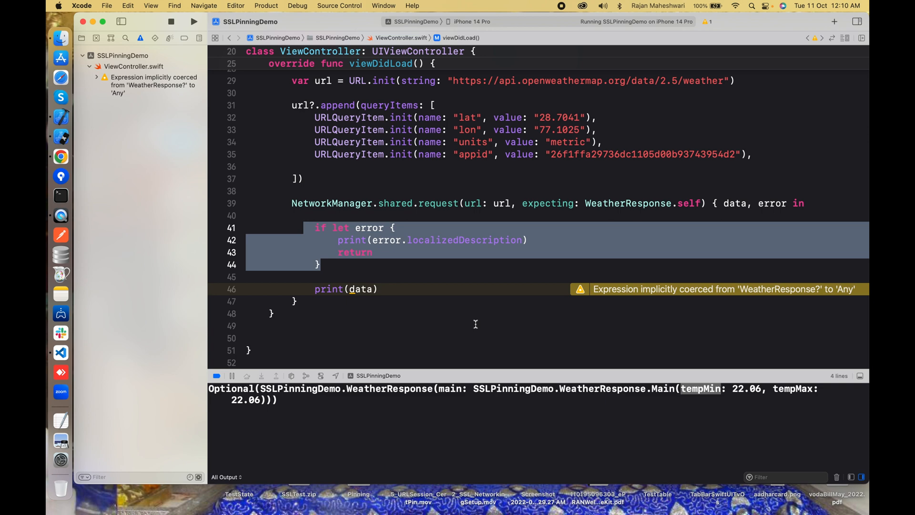
pyautogui.moveTo(497, 99)
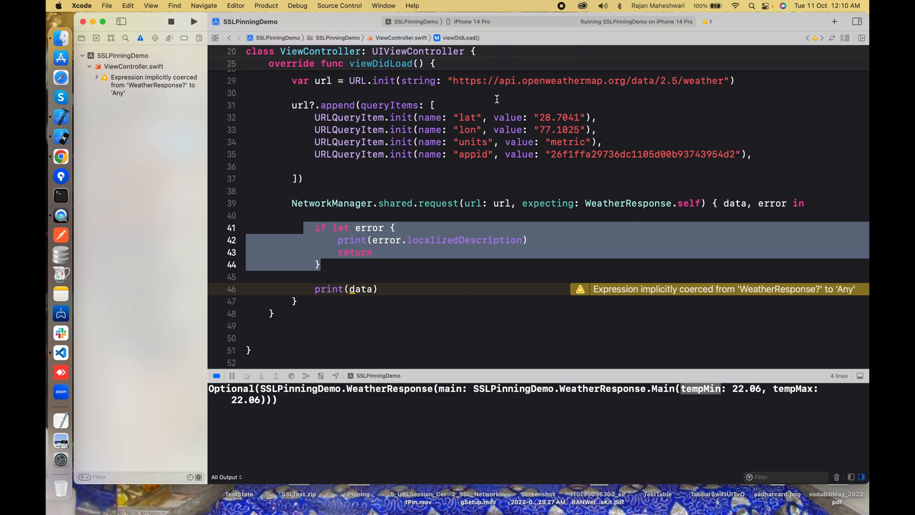